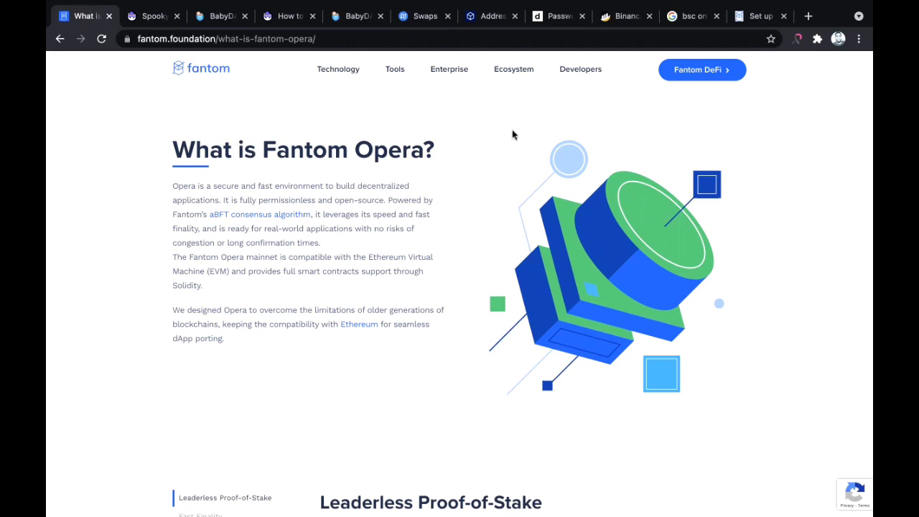
mouse_move(659, 80)
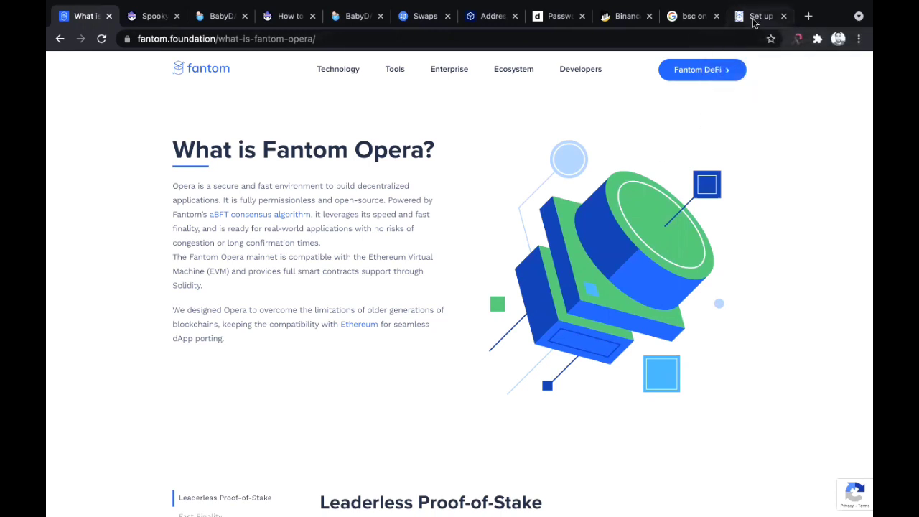
- Switch to the Fantom docs 'Set up Metamask' tutorial showing the Custom RPC step
click(762, 16)
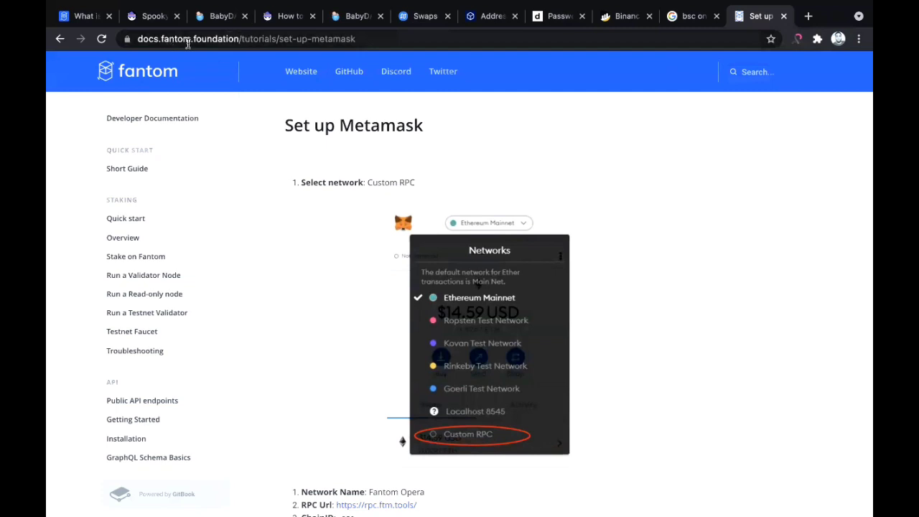
mouse_move(396, 43)
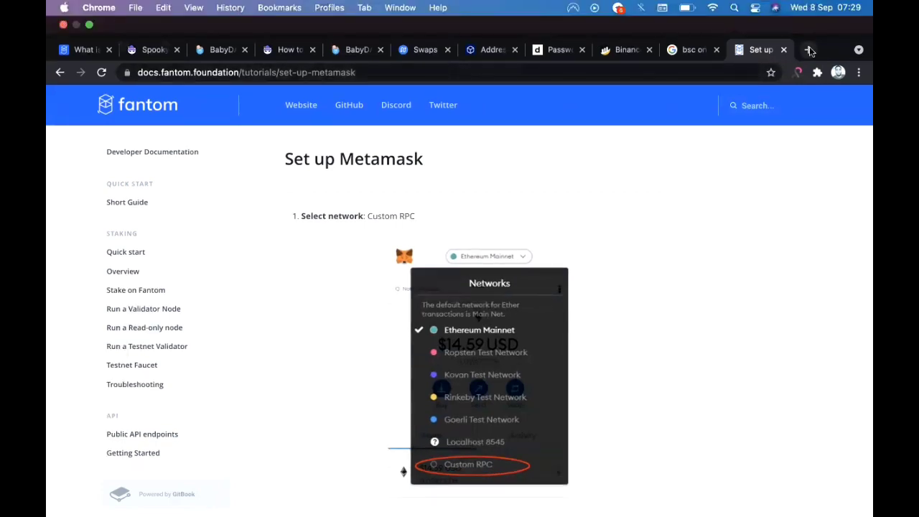
- Search Google for 'ftm on metamask' in a new tab, then close it back to the 'bsc on metamask' results
click(810, 49)
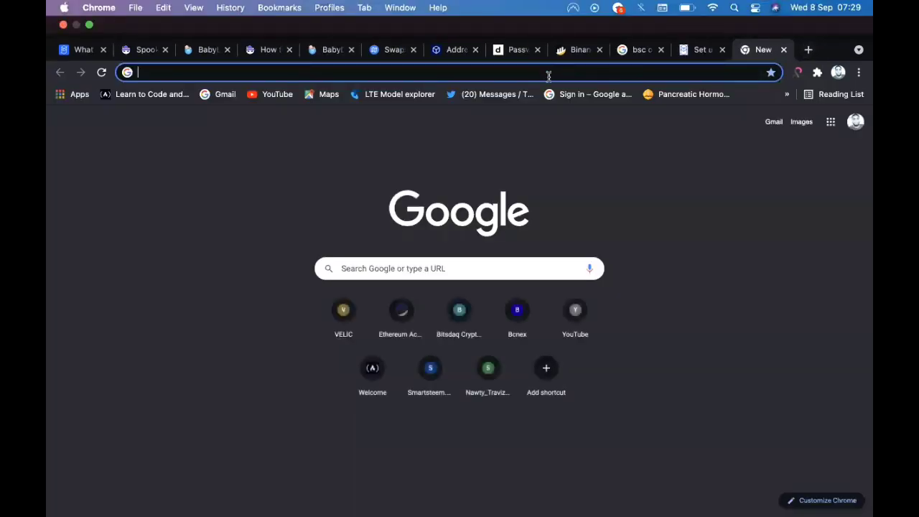
text(ftm on metamask)
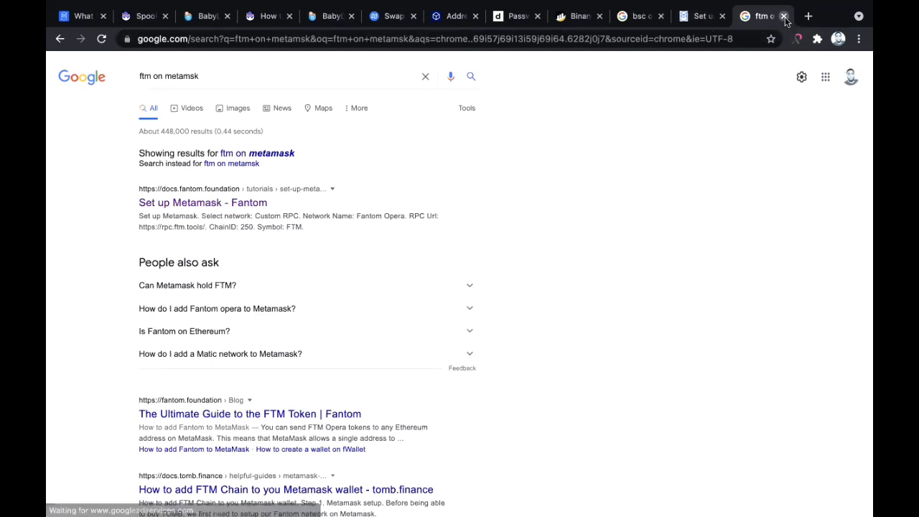
click(202, 201)
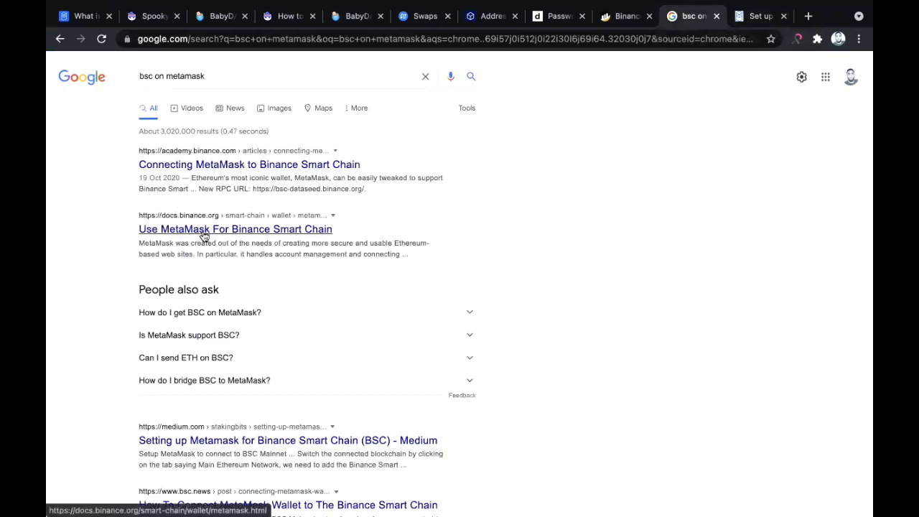
mouse_move(286, 243)
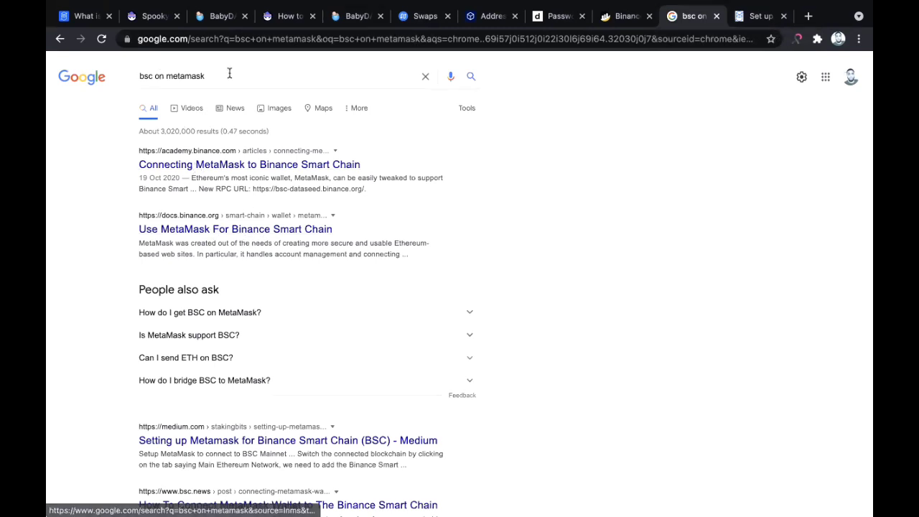
mouse_move(199, 228)
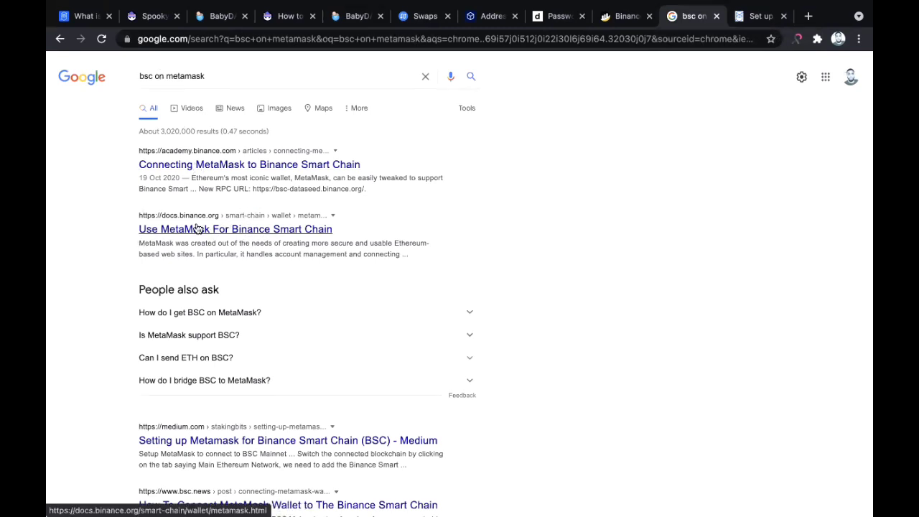
mouse_move(514, 124)
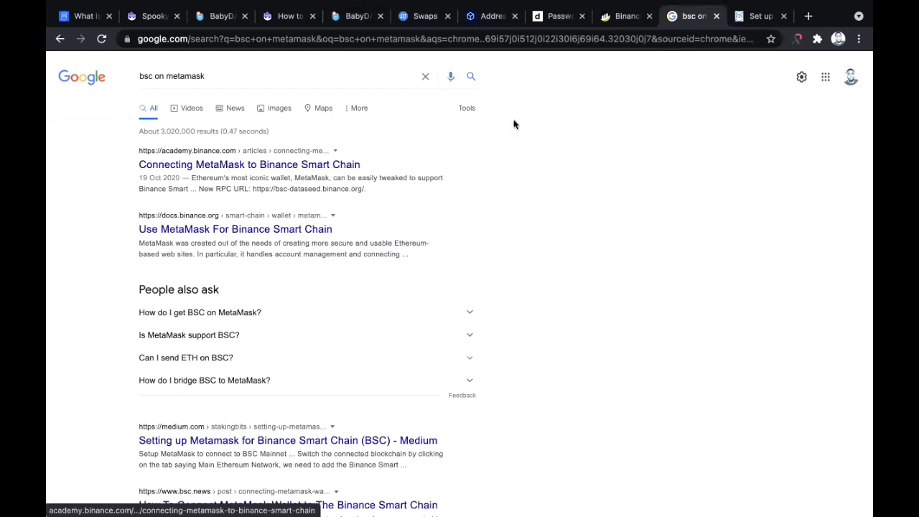
mouse_move(730, 91)
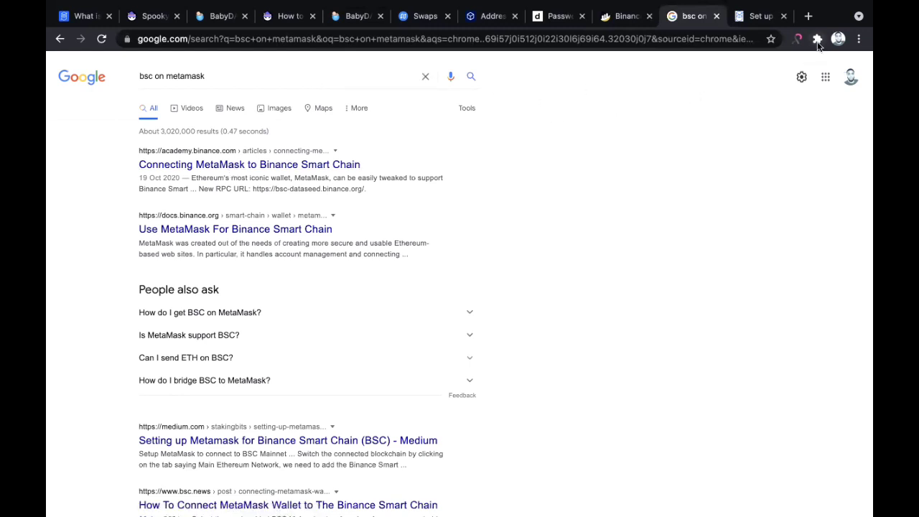
mouse_move(819, 40)
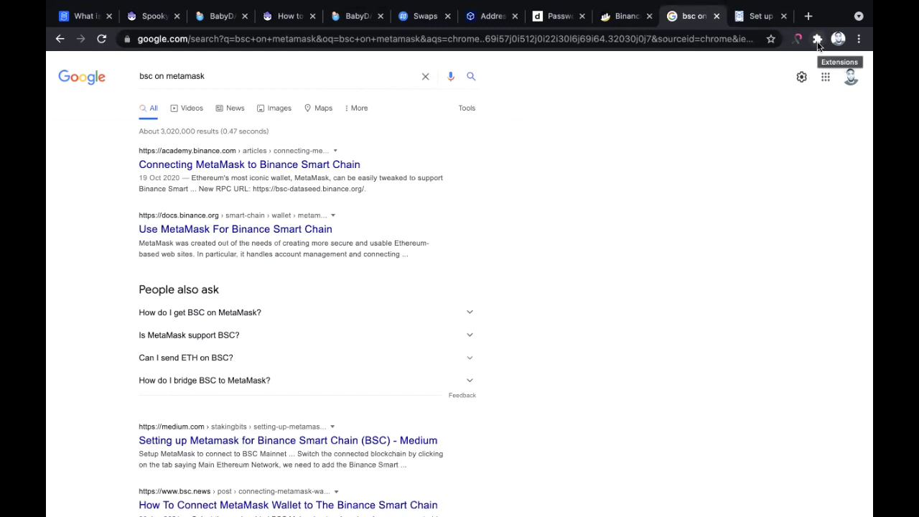
click(818, 40)
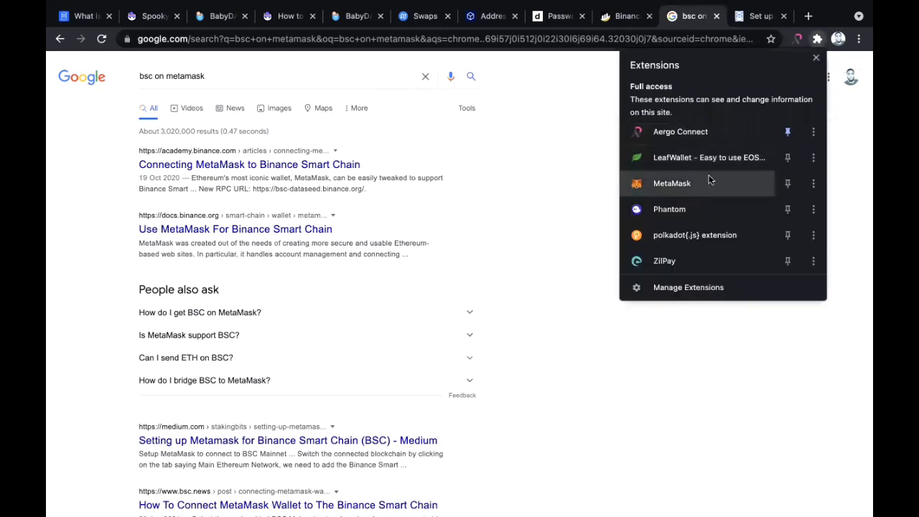
mouse_move(695, 184)
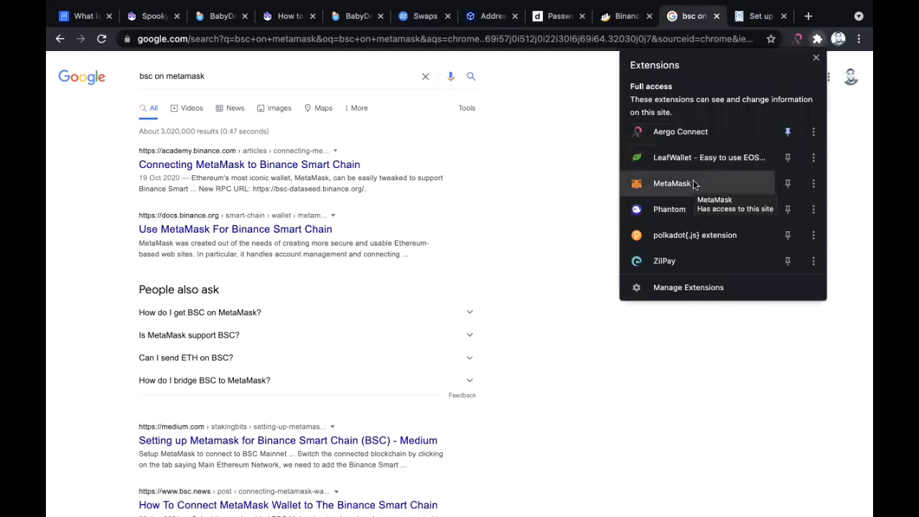
mouse_move(698, 193)
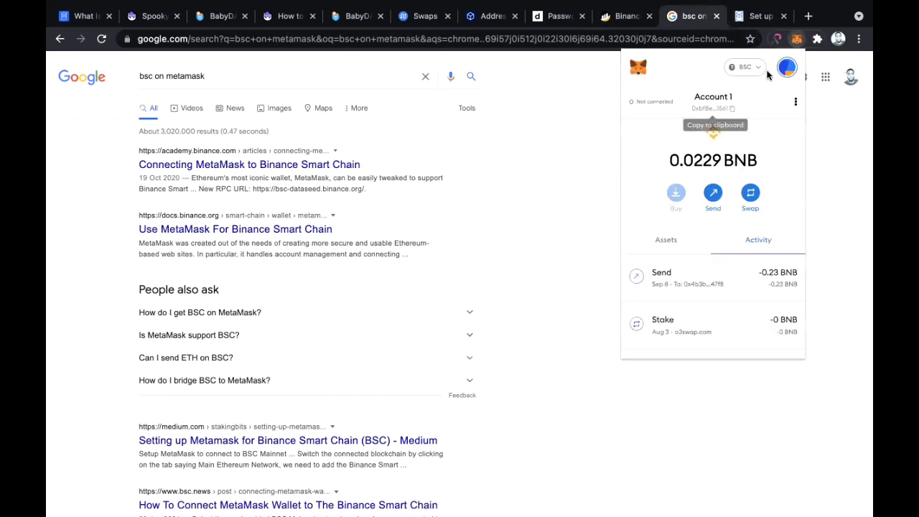
click(744, 66)
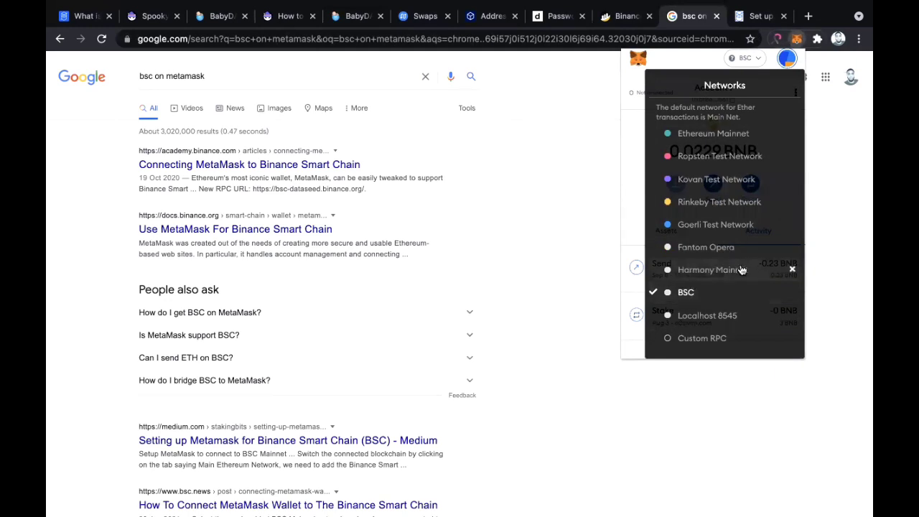
mouse_move(765, 247)
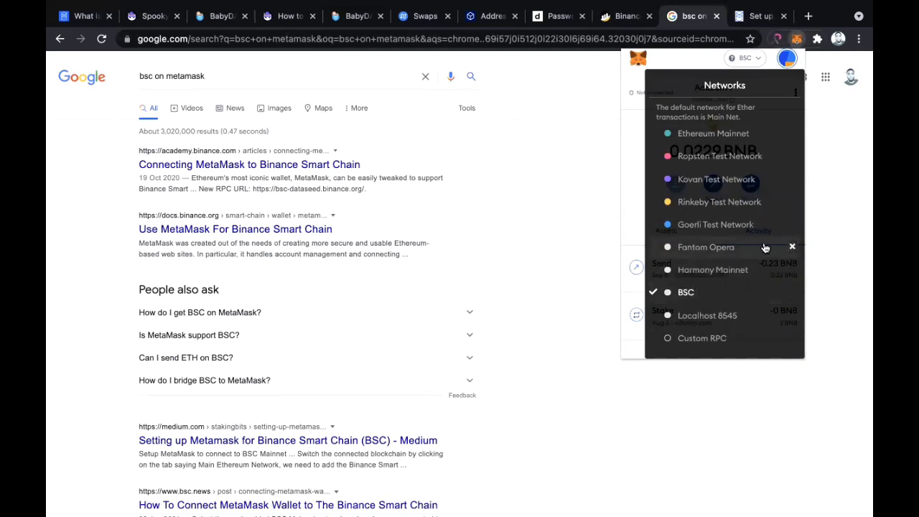
mouse_move(787, 57)
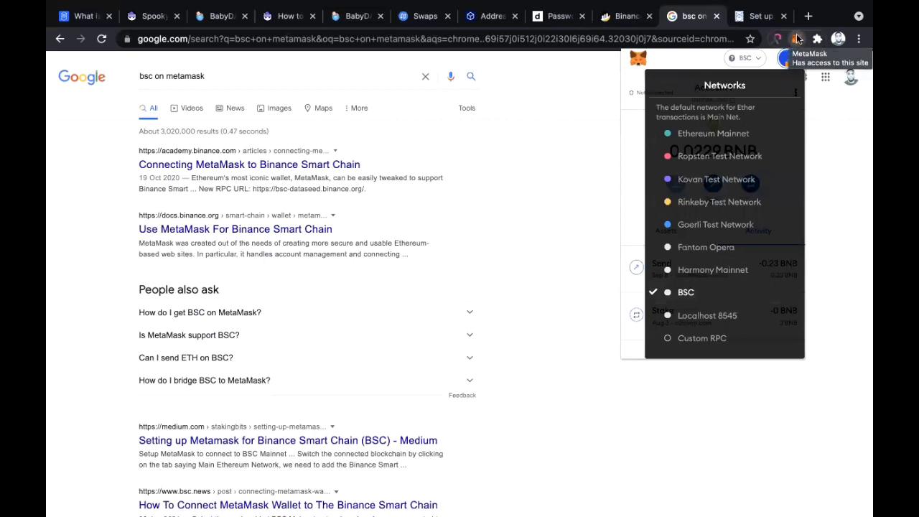
click(713, 124)
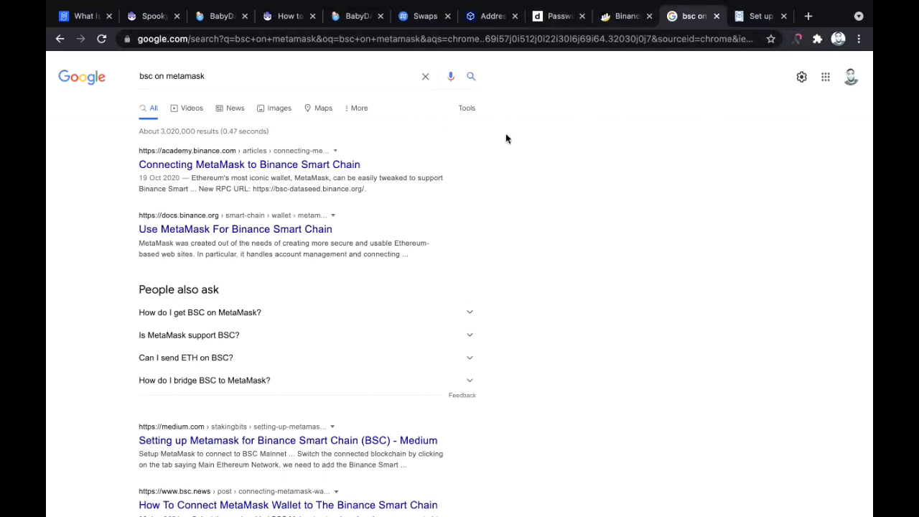
mouse_move(445, 113)
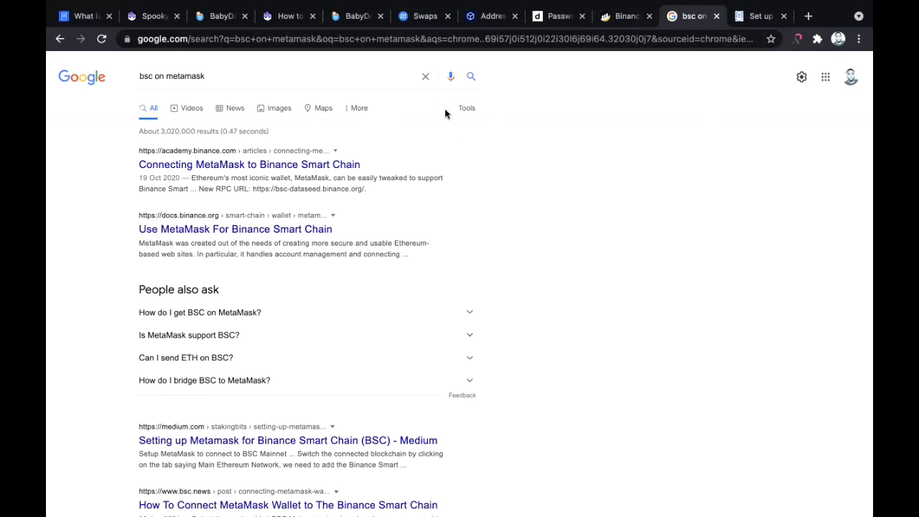
mouse_move(416, 112)
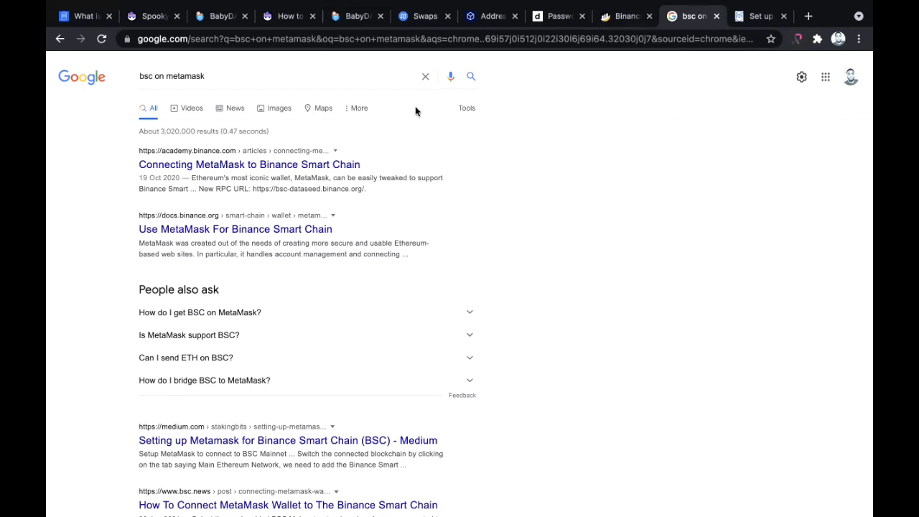
mouse_move(398, 156)
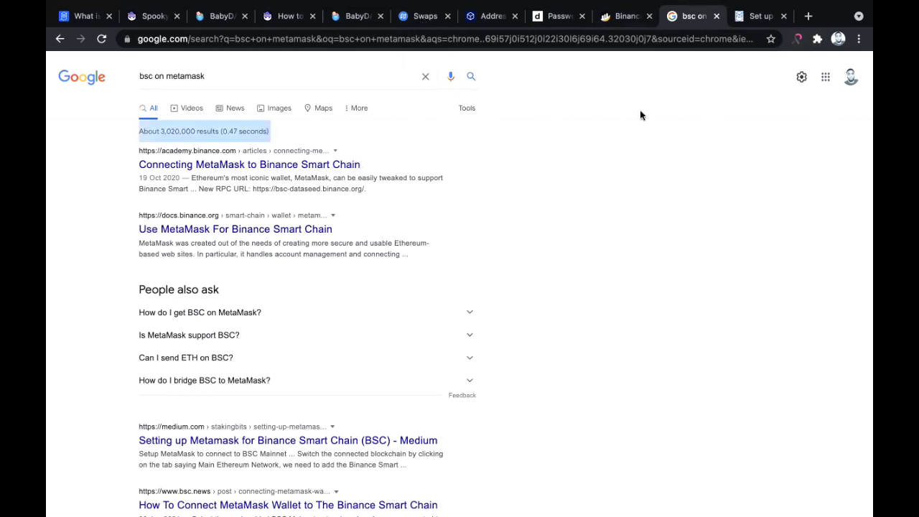
mouse_move(708, 210)
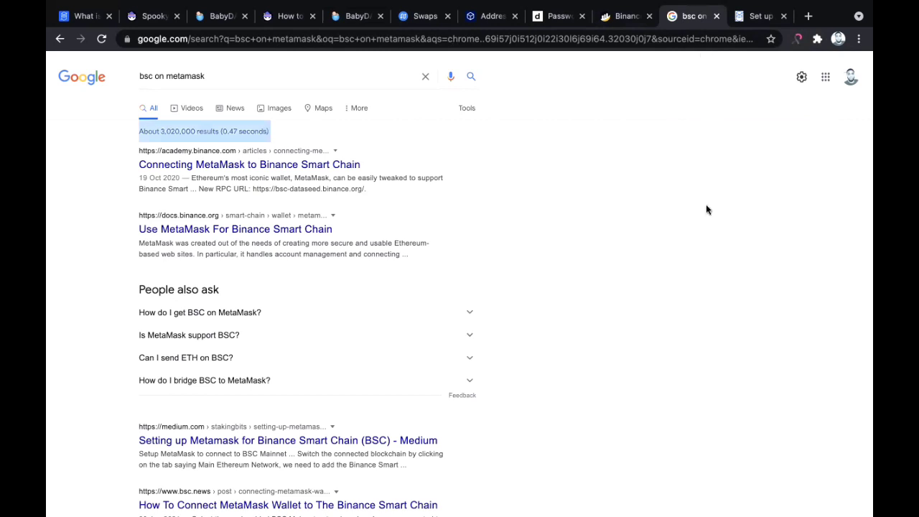
mouse_move(572, 147)
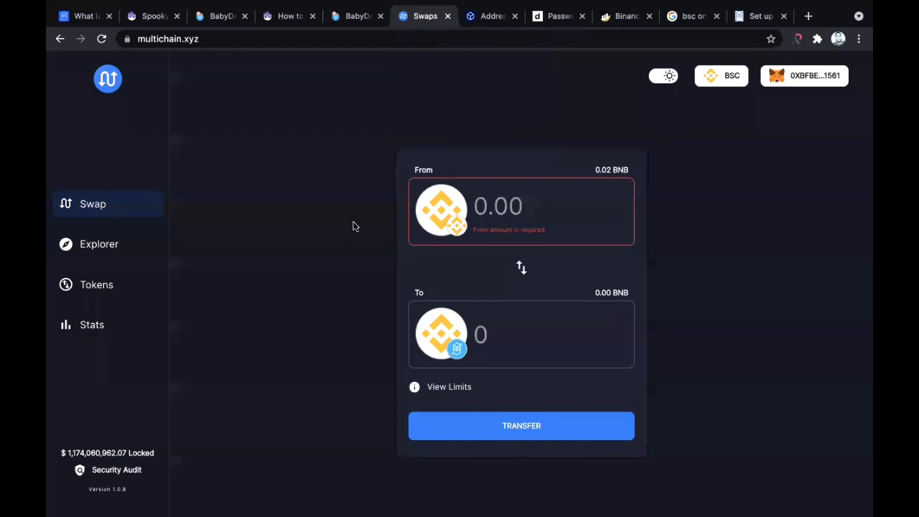
mouse_move(617, 83)
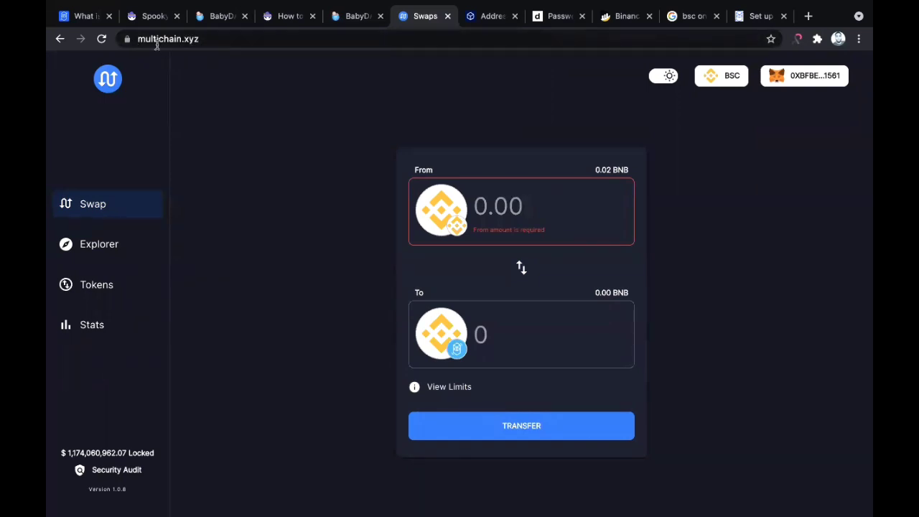
mouse_move(286, 158)
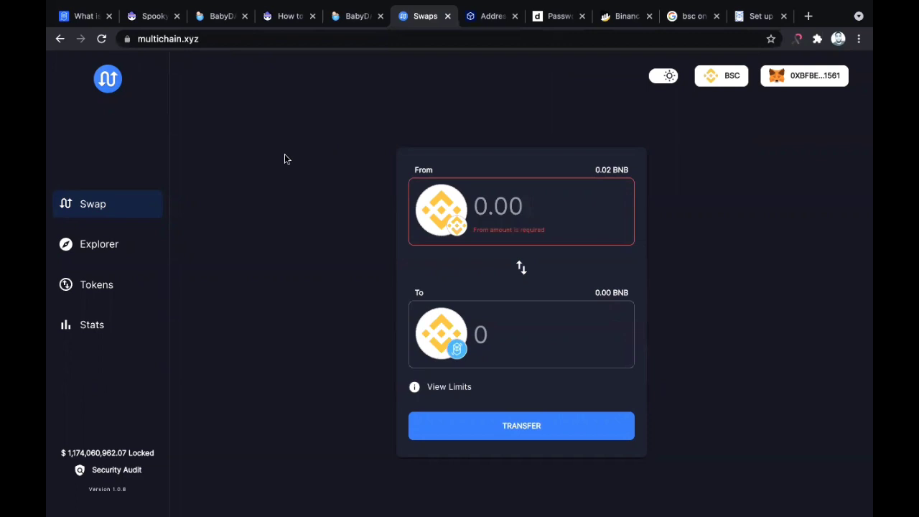
mouse_move(726, 107)
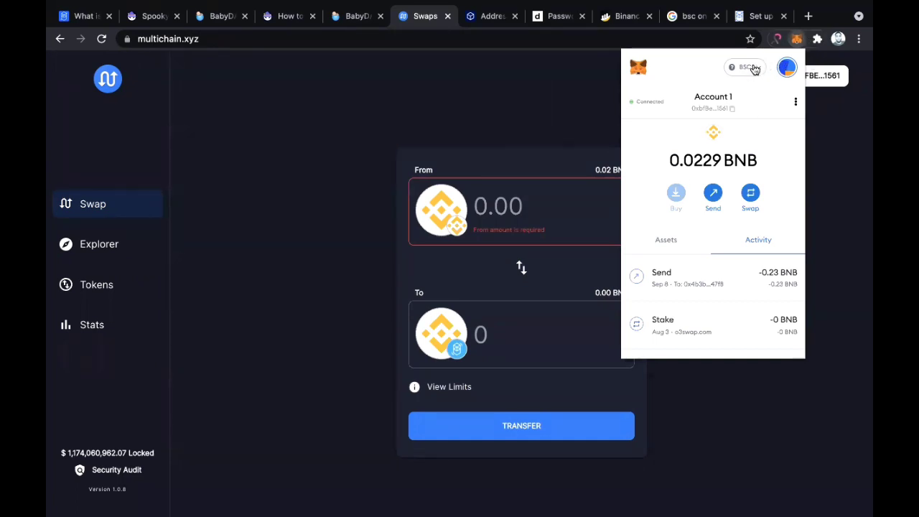
- Switch the MetaMask wallet to Ethereum Mainnet, then to Fantom Opera
click(745, 67)
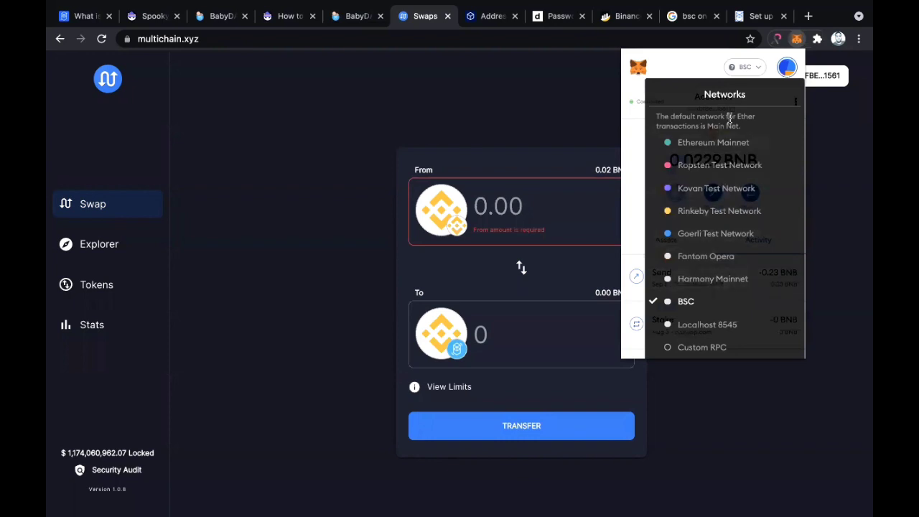
click(713, 142)
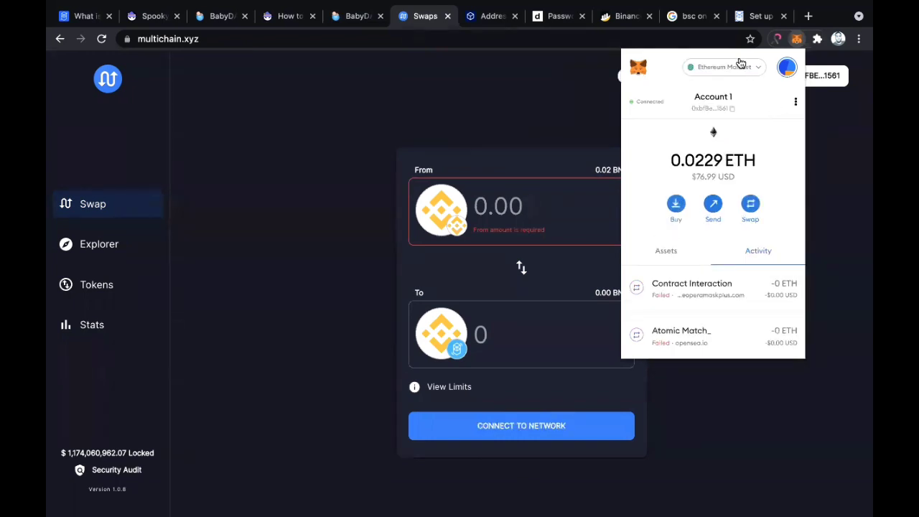
click(724, 66)
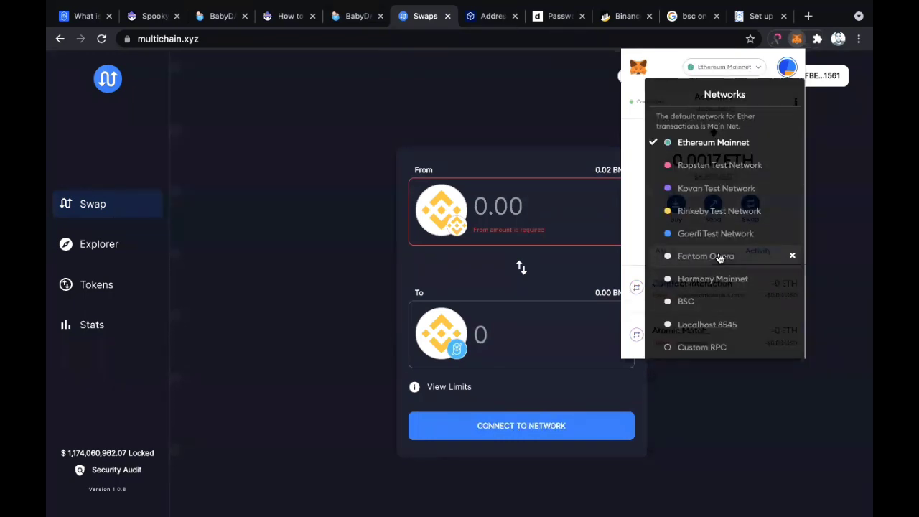
click(707, 255)
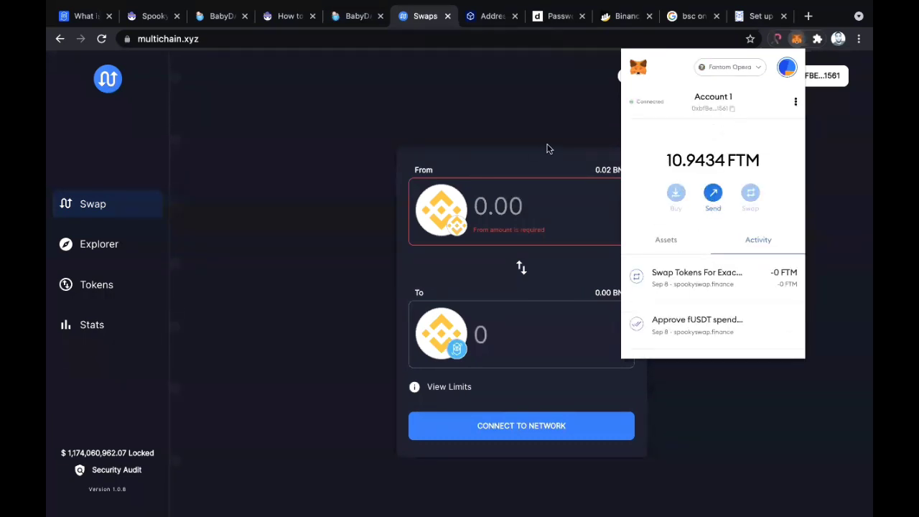
mouse_move(754, 69)
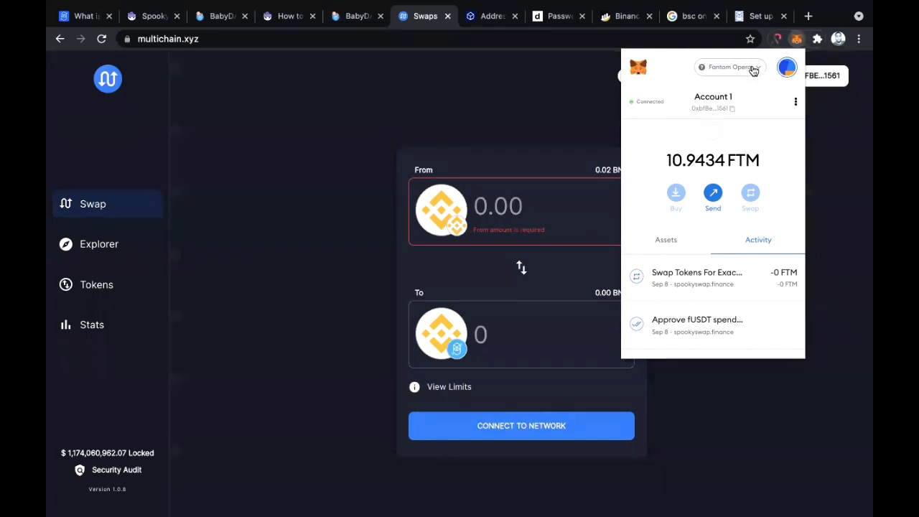
mouse_move(681, 296)
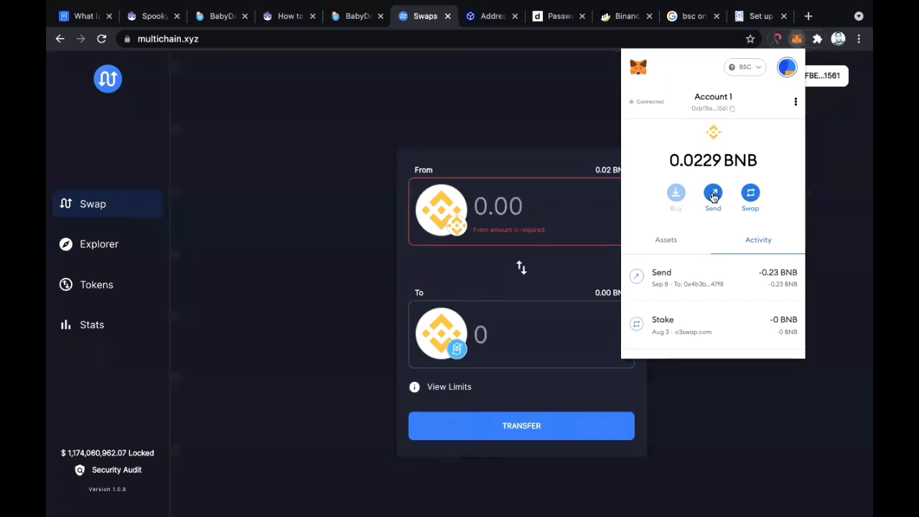
mouse_move(590, 129)
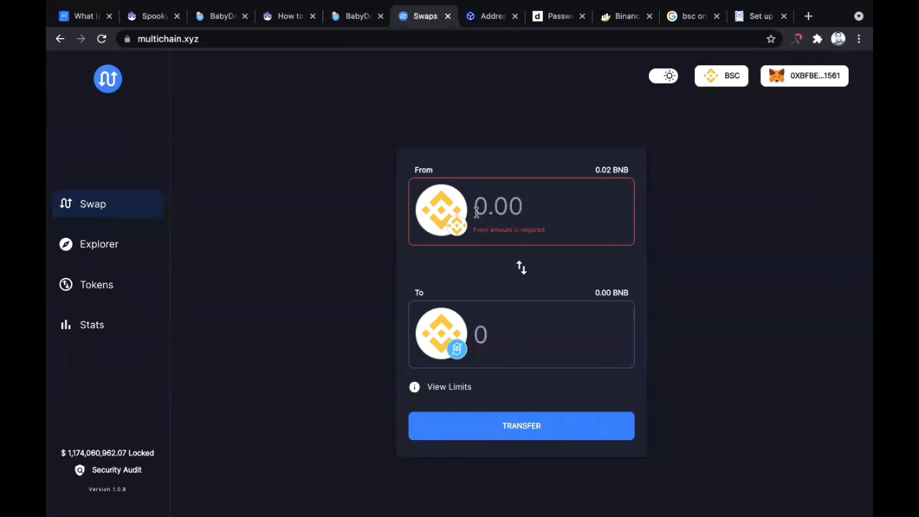
click(441, 209)
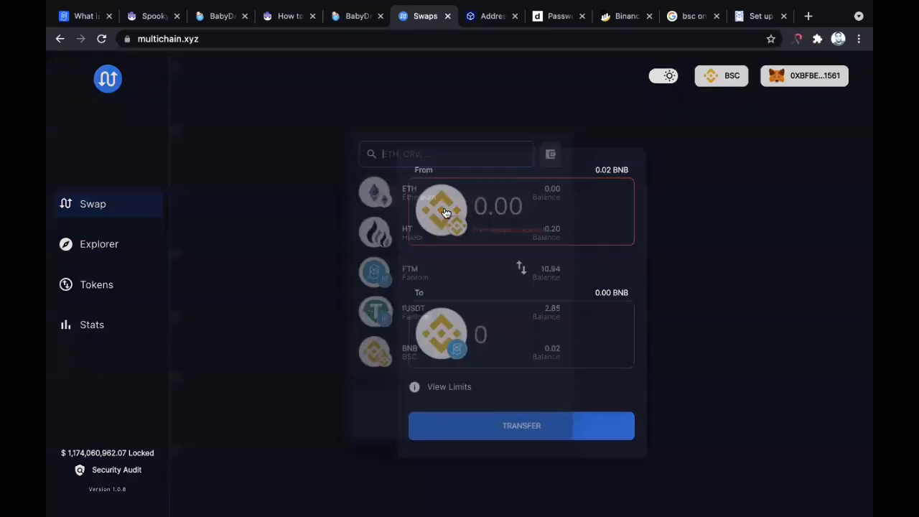
click(445, 209)
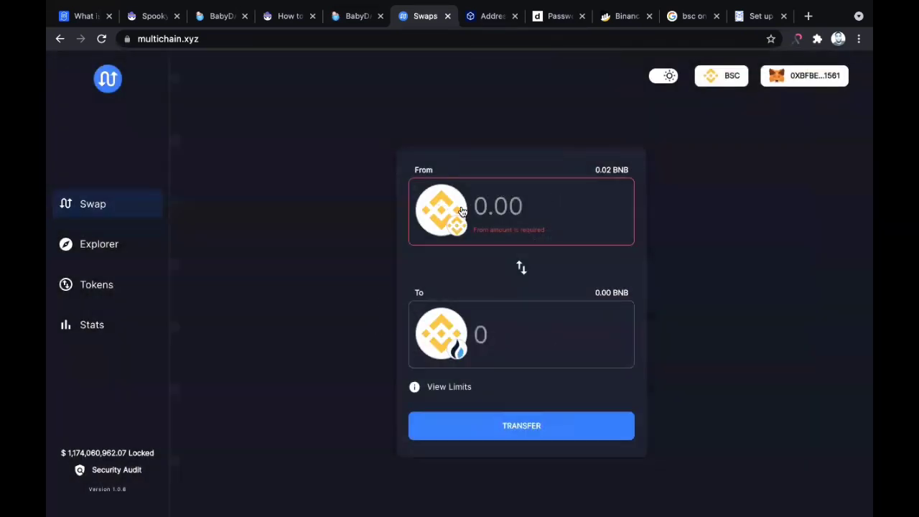
mouse_move(411, 356)
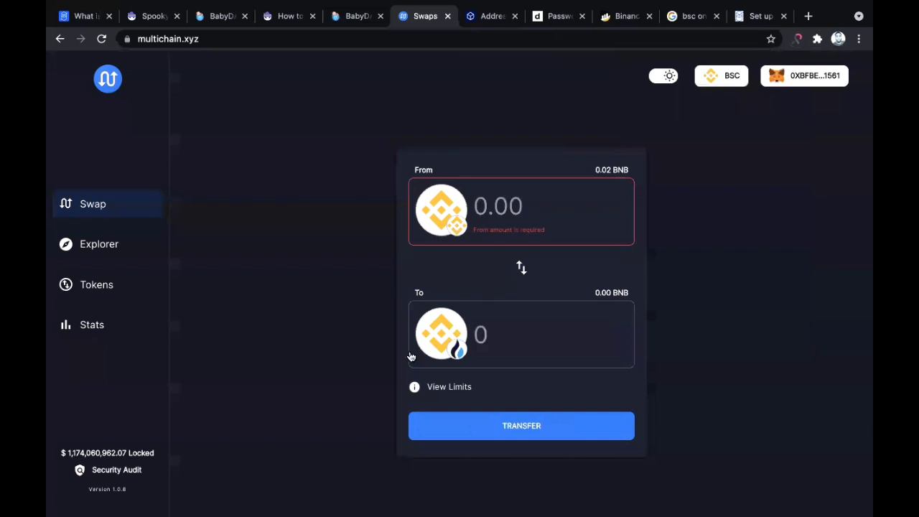
click(441, 334)
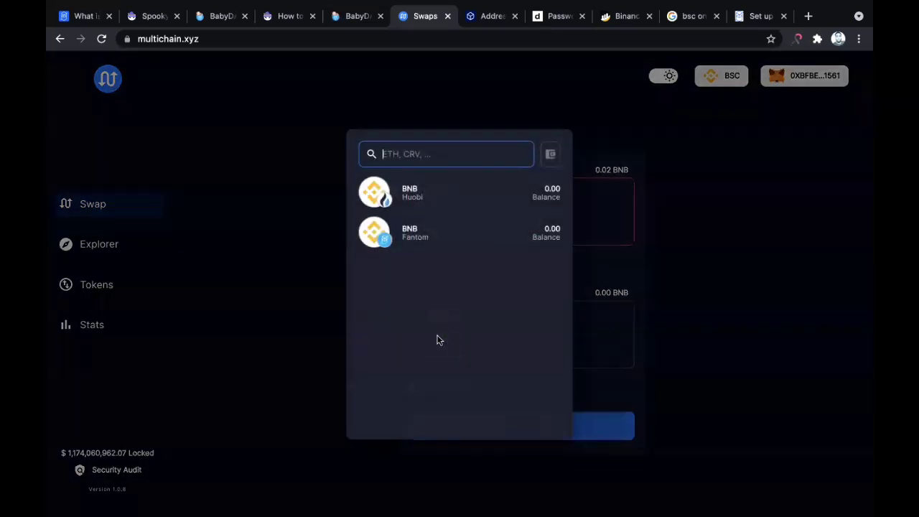
mouse_move(428, 238)
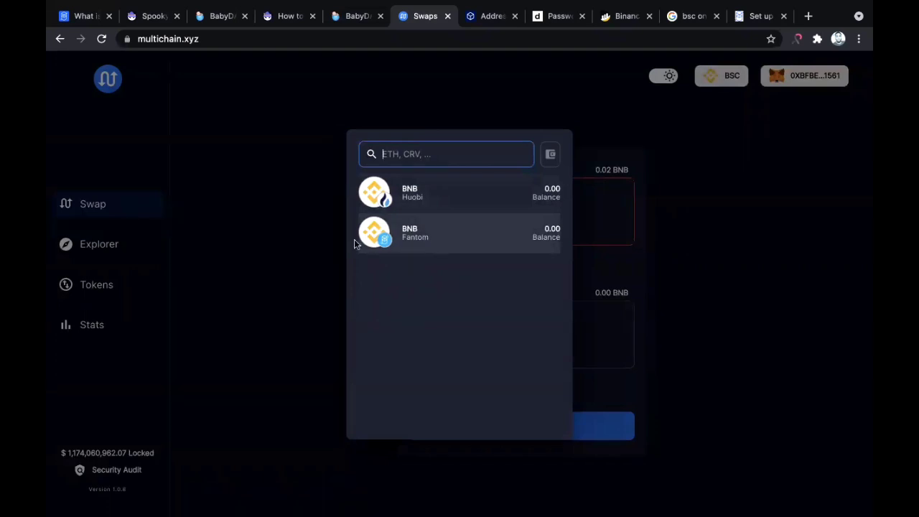
mouse_move(440, 244)
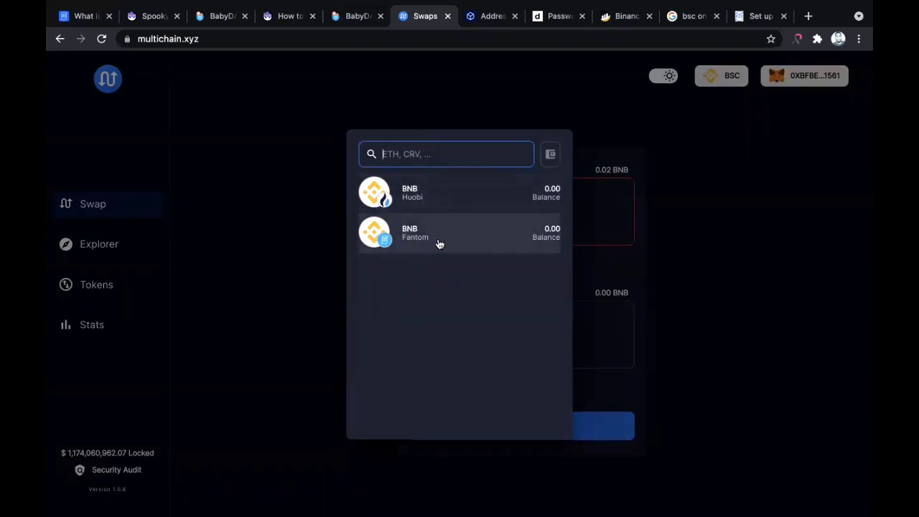
click(440, 232)
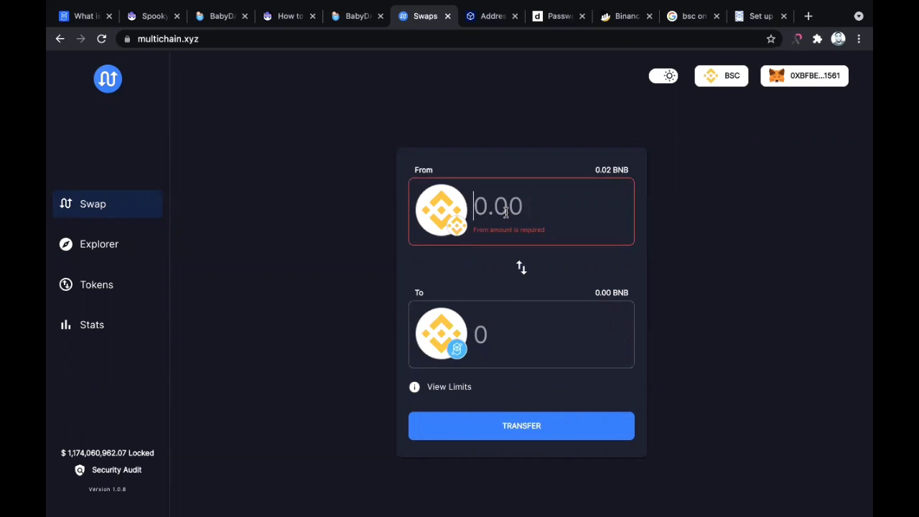
click(819, 39)
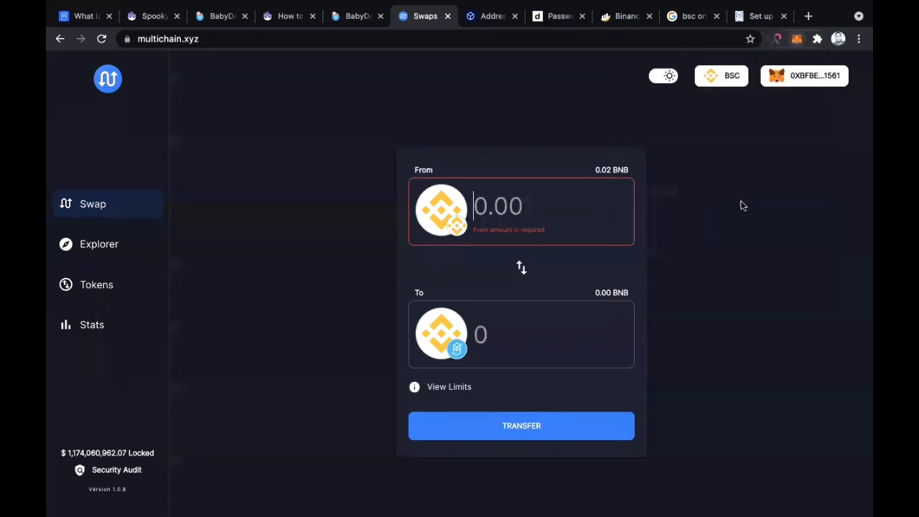
click(805, 74)
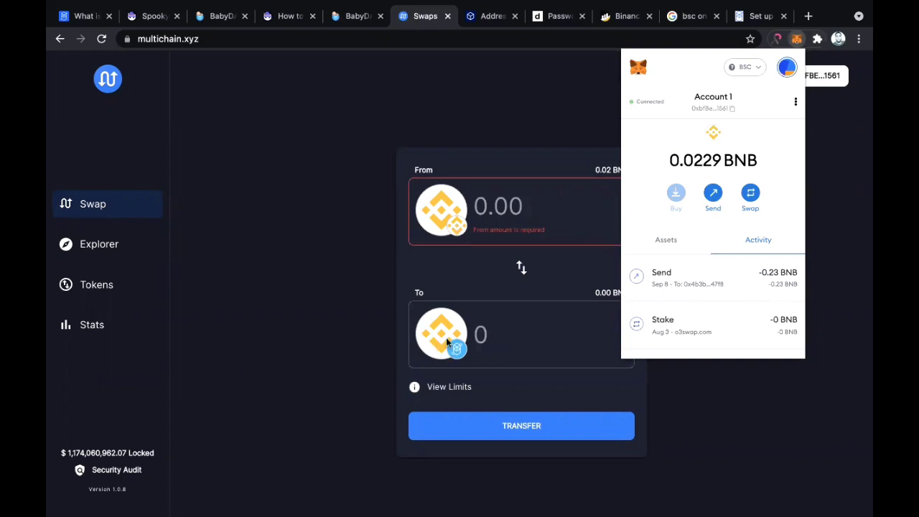
mouse_move(753, 280)
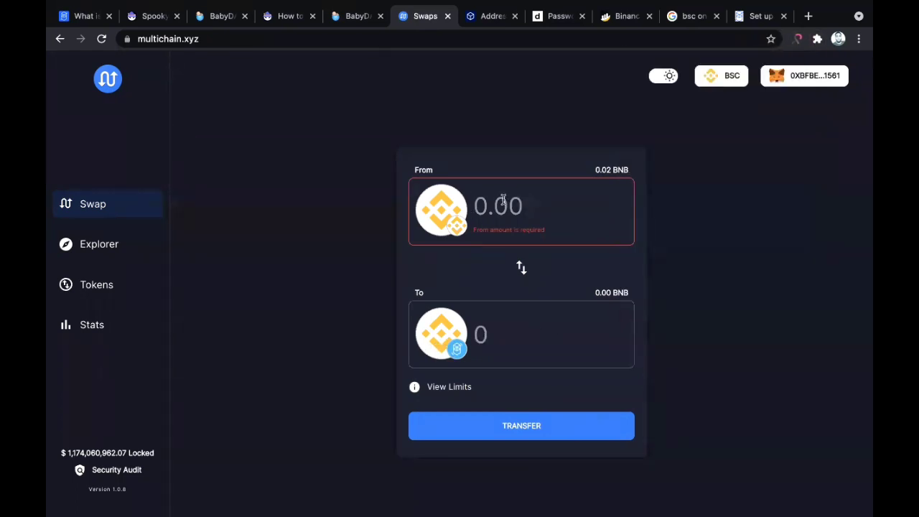
- Enter 0.23 BNB as the bridge amount, showing 0.23 to receive on Fantom
text(0.2)
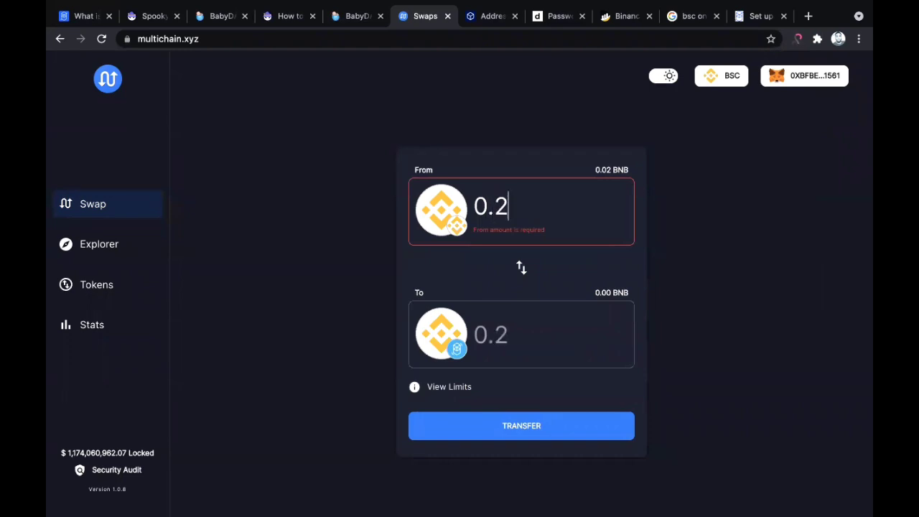
text(3)
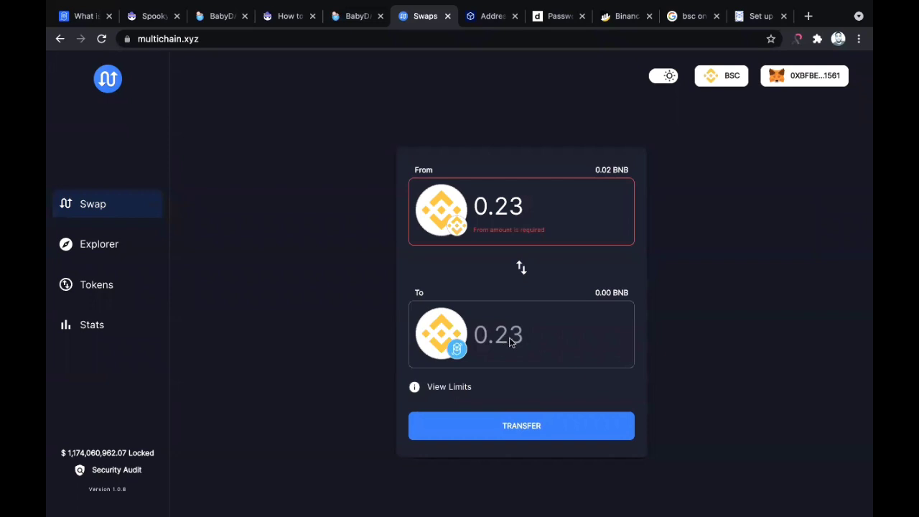
mouse_move(414, 387)
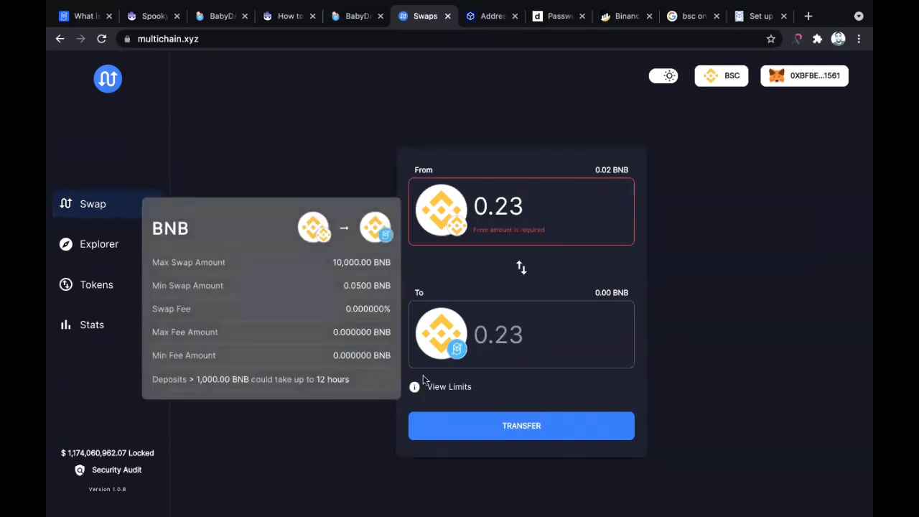
mouse_move(325, 327)
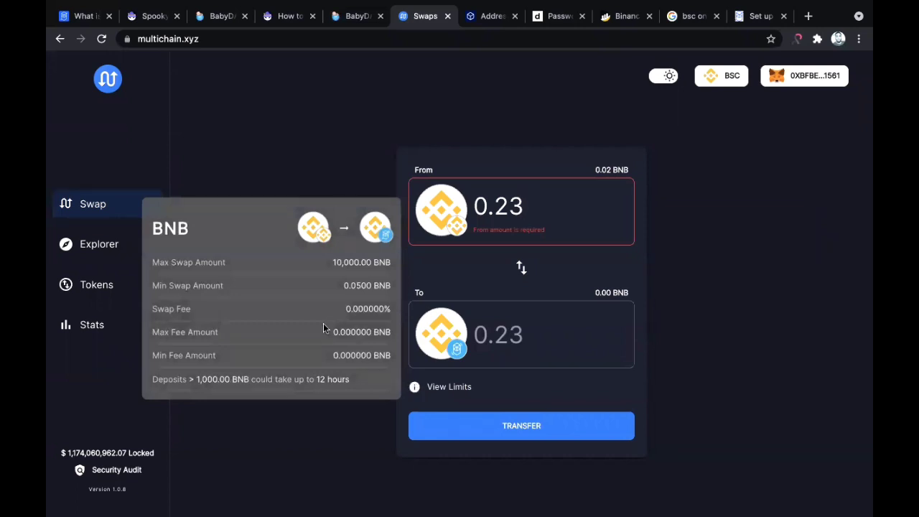
mouse_move(369, 293)
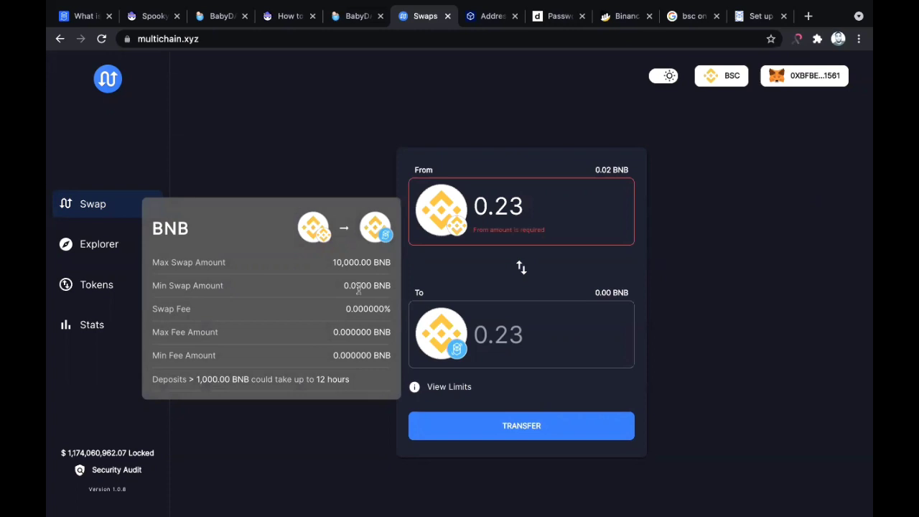
mouse_move(366, 302)
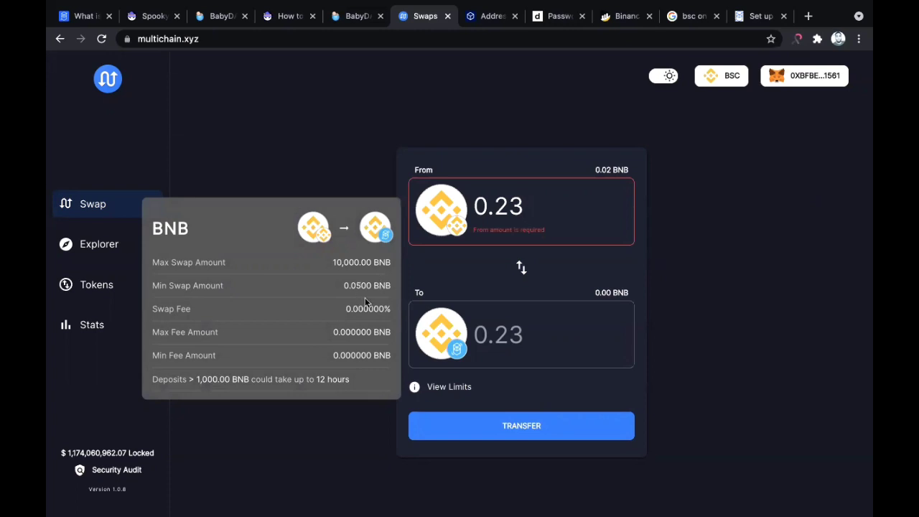
mouse_move(286, 292)
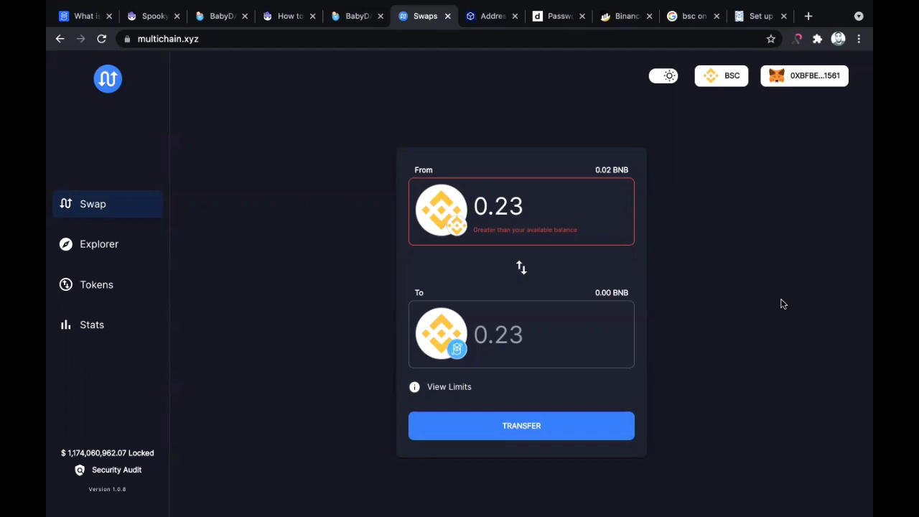
mouse_move(635, 106)
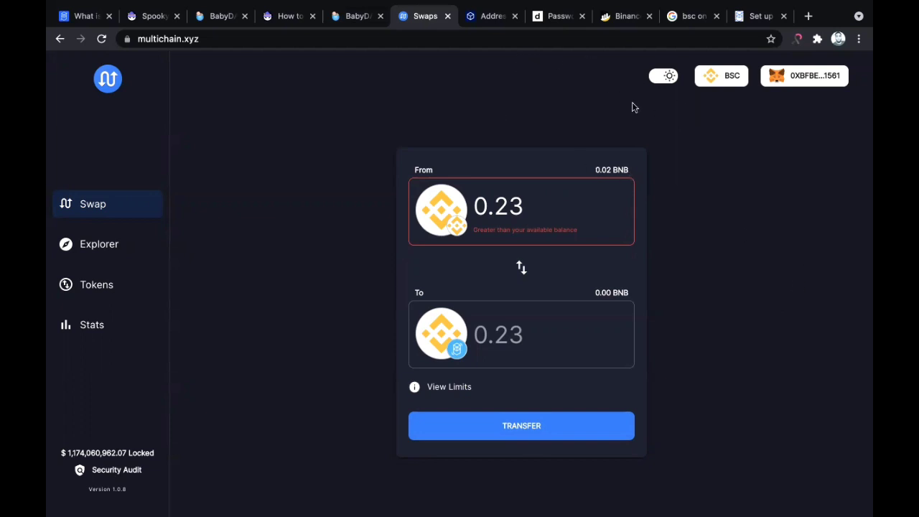
mouse_move(796, 85)
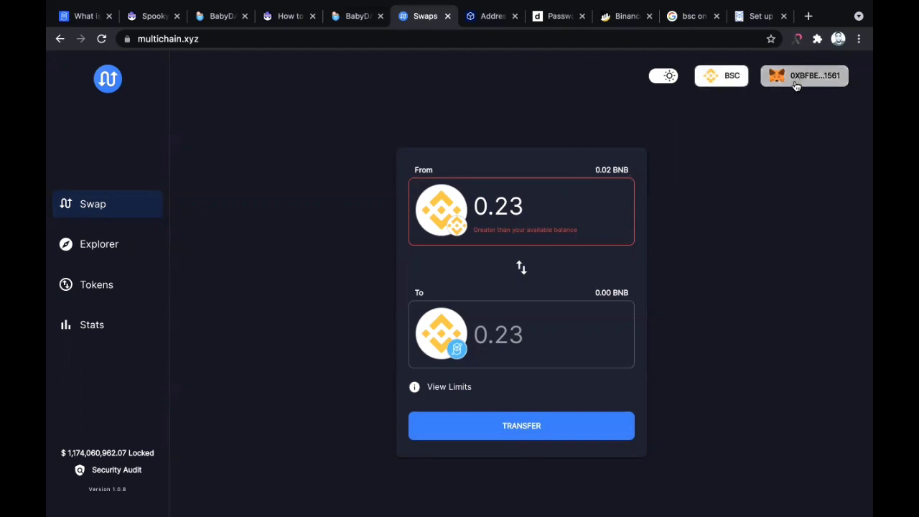
mouse_move(716, 100)
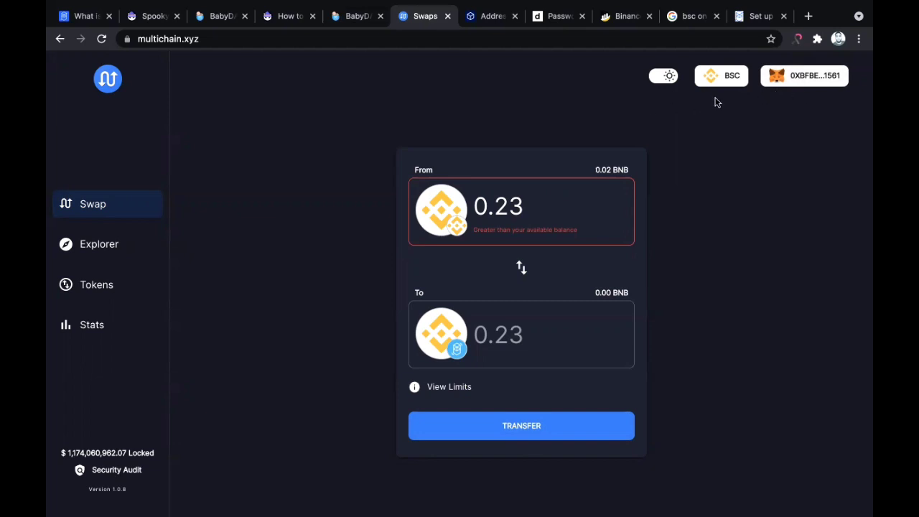
- Show the wallet's FTMScan address page with its 10.98 FTM balance and recent transactions
click(488, 16)
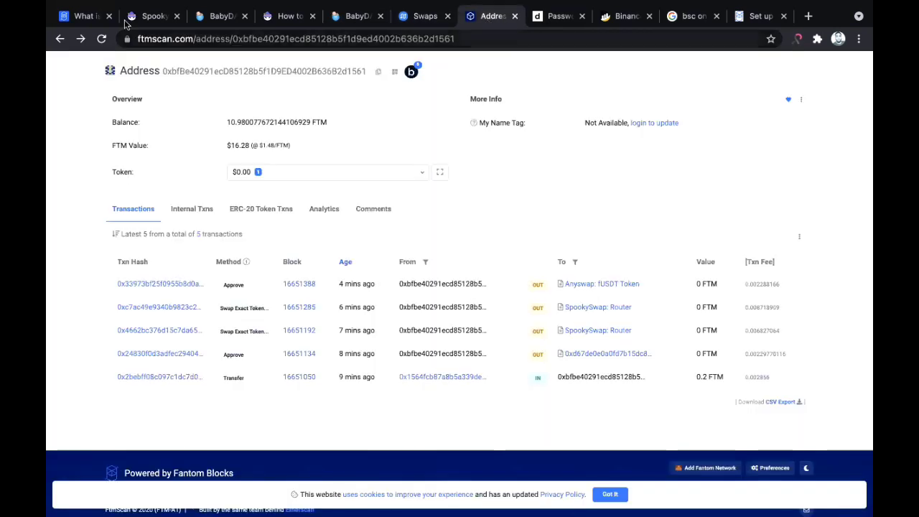
mouse_move(310, 95)
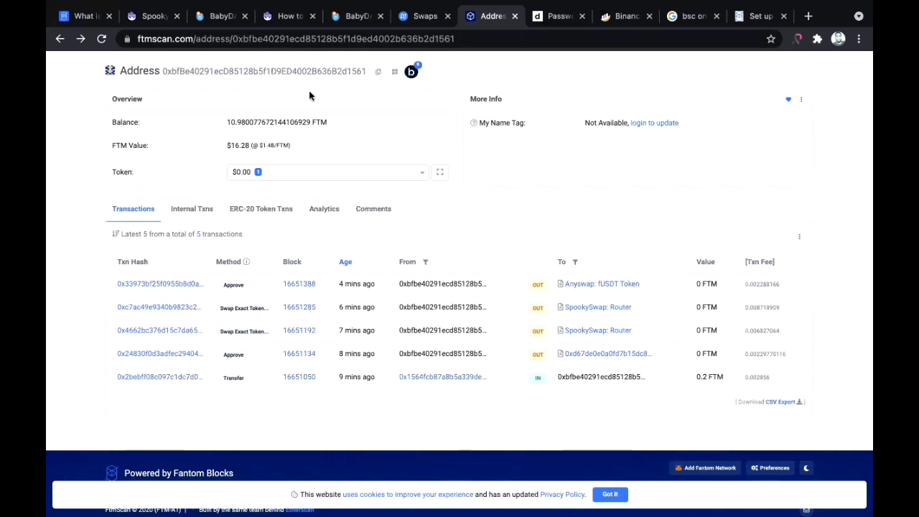
mouse_move(193, 52)
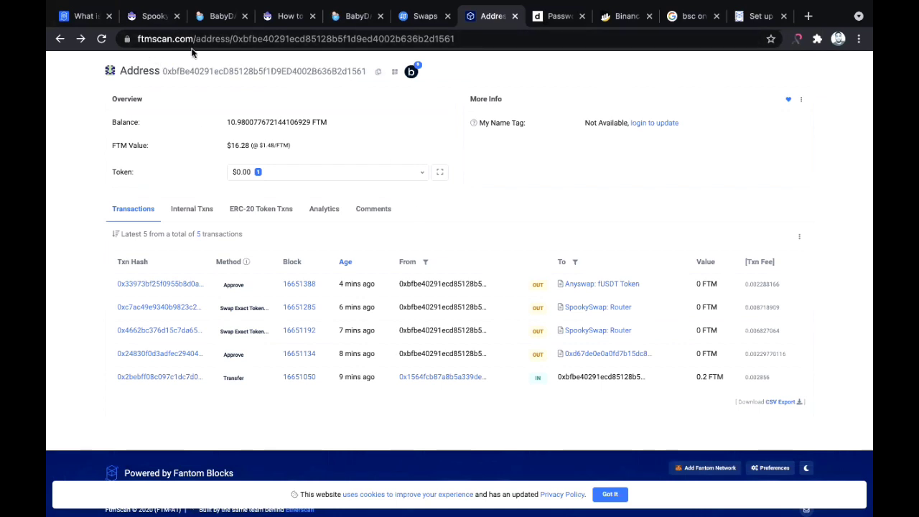
mouse_move(319, 97)
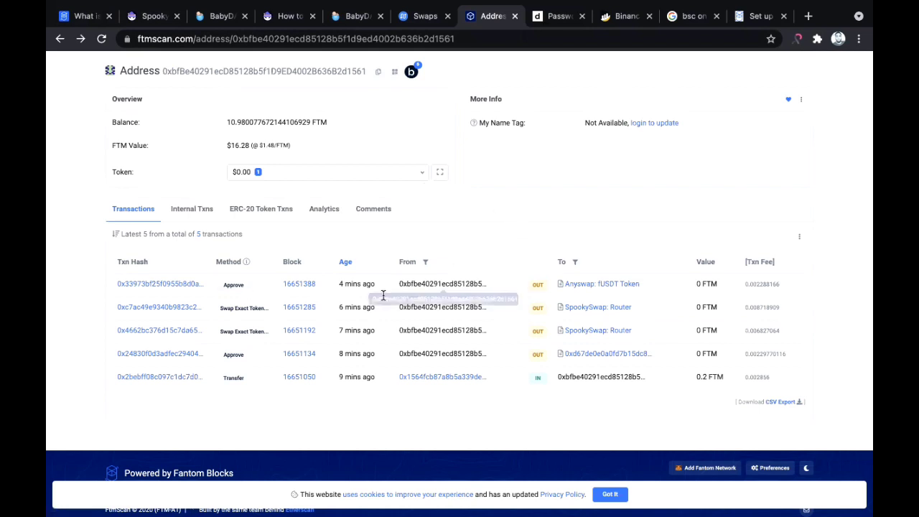
mouse_move(279, 215)
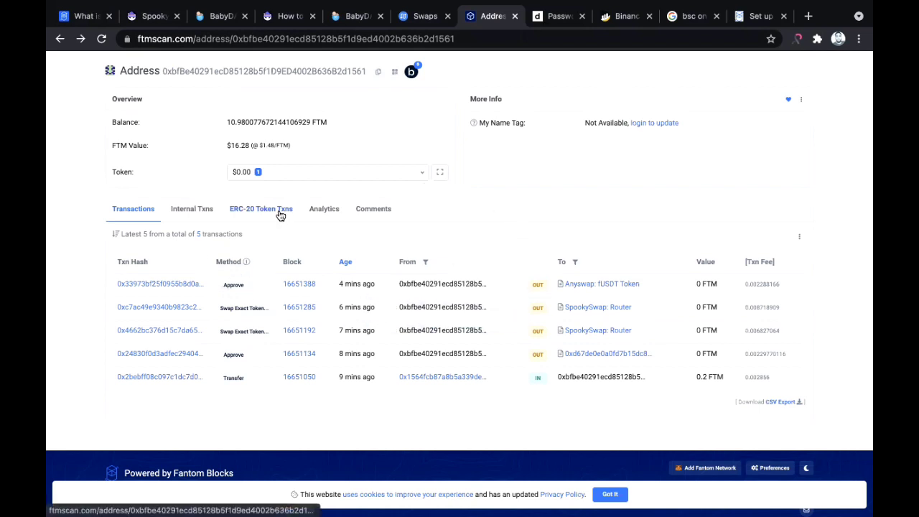
- List the address's ERC-20 token transfers, including 0.23 BNB and 78.384011 Frapped USDT received
click(261, 208)
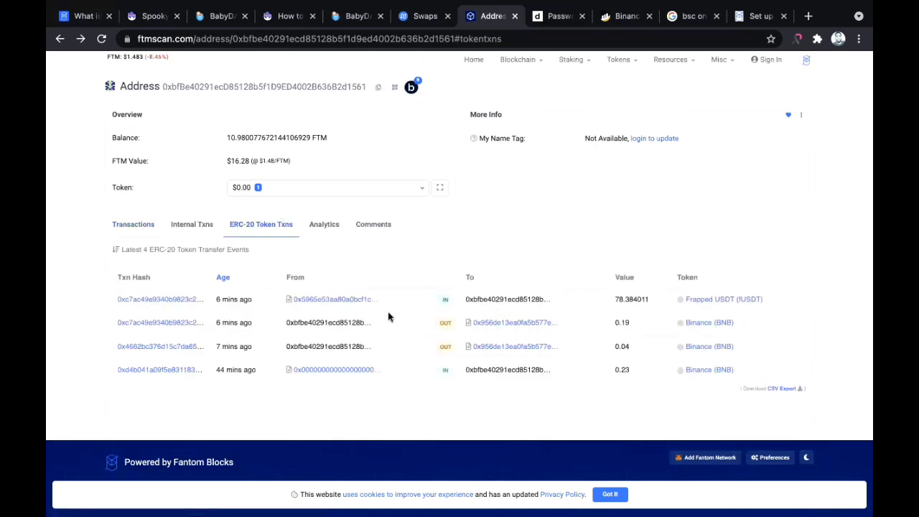
mouse_move(376, 379)
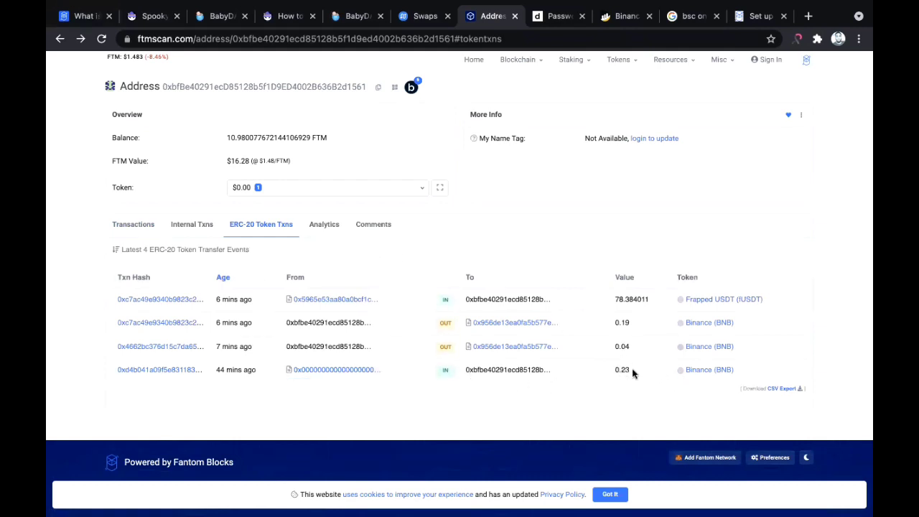
mouse_move(627, 371)
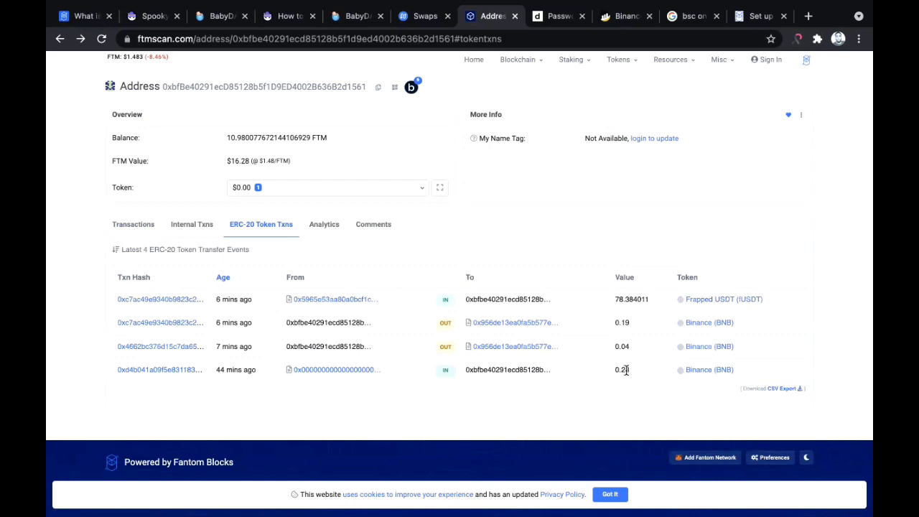
mouse_move(636, 295)
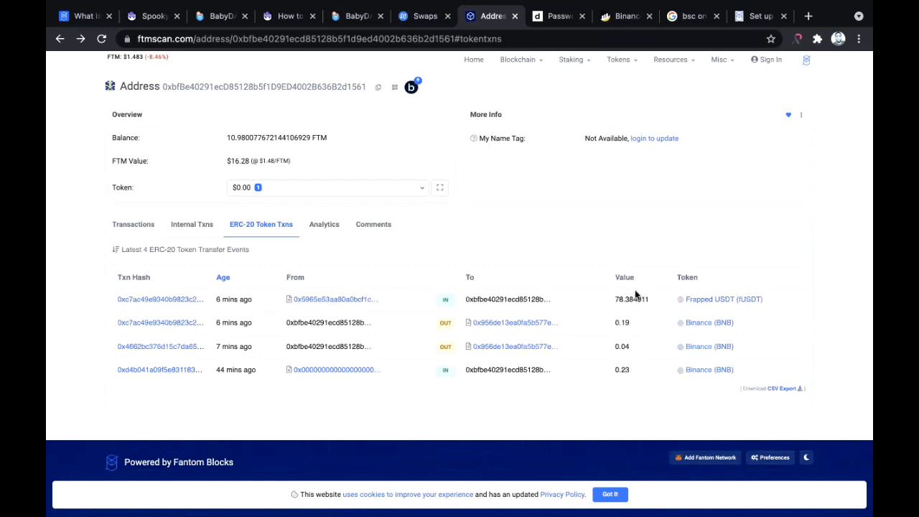
mouse_move(626, 369)
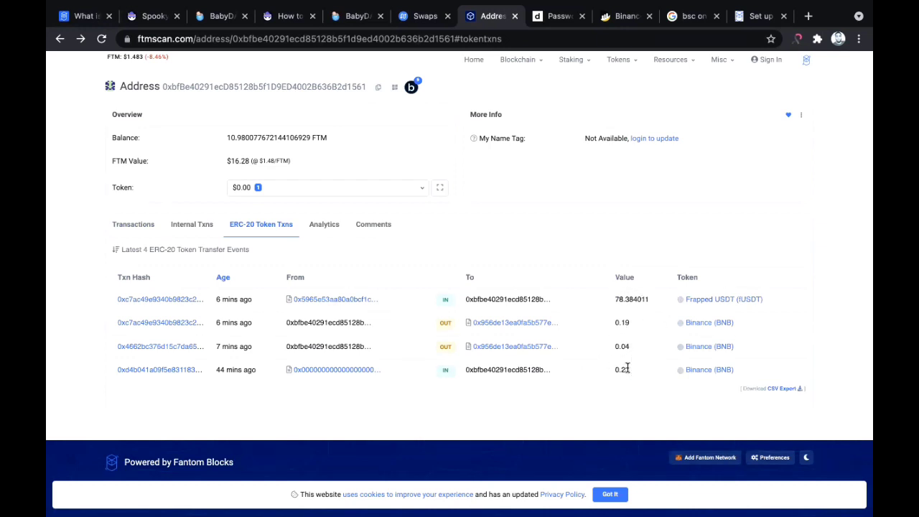
mouse_move(471, 109)
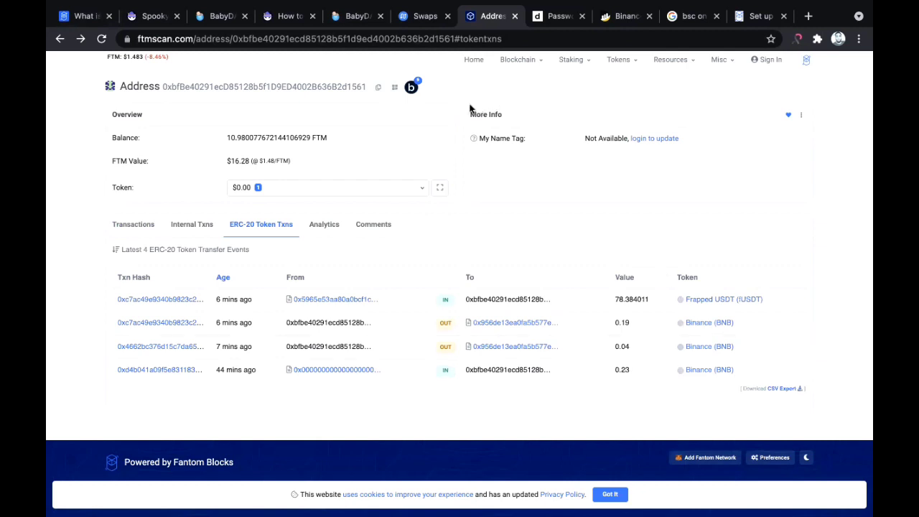
mouse_move(442, 82)
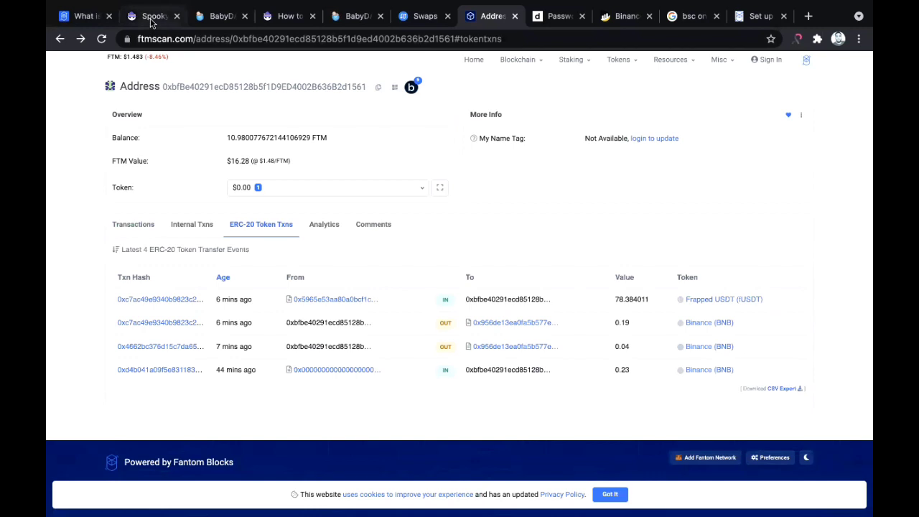
- On the SpookySwap swap form, set BNB as the token to swap from and FTM as the token to receive
click(152, 16)
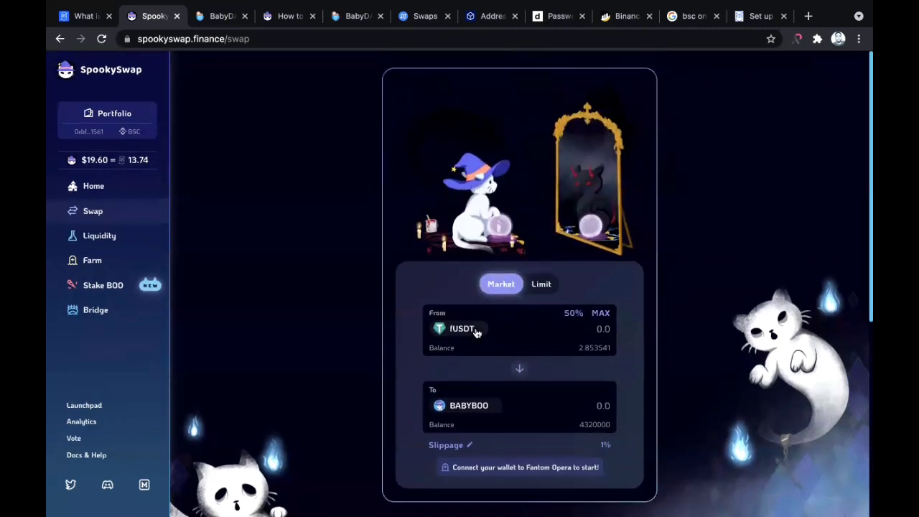
click(453, 328)
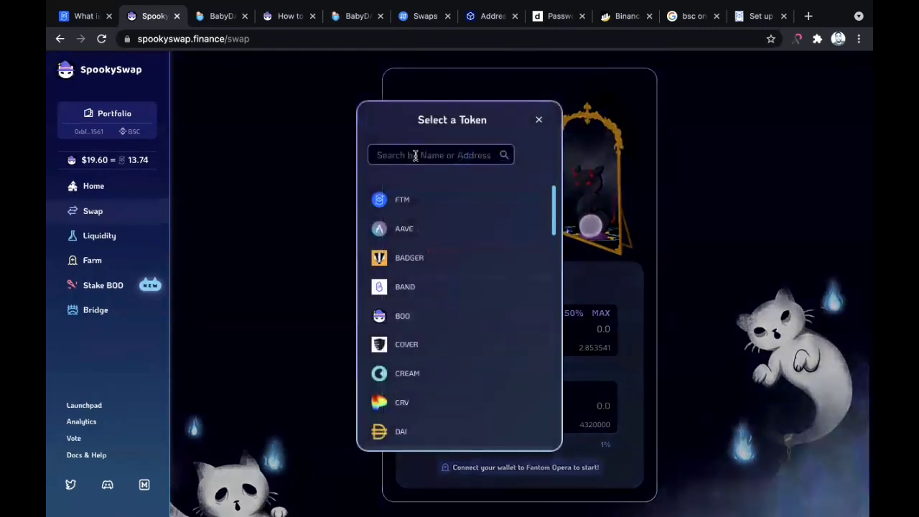
text(bnb)
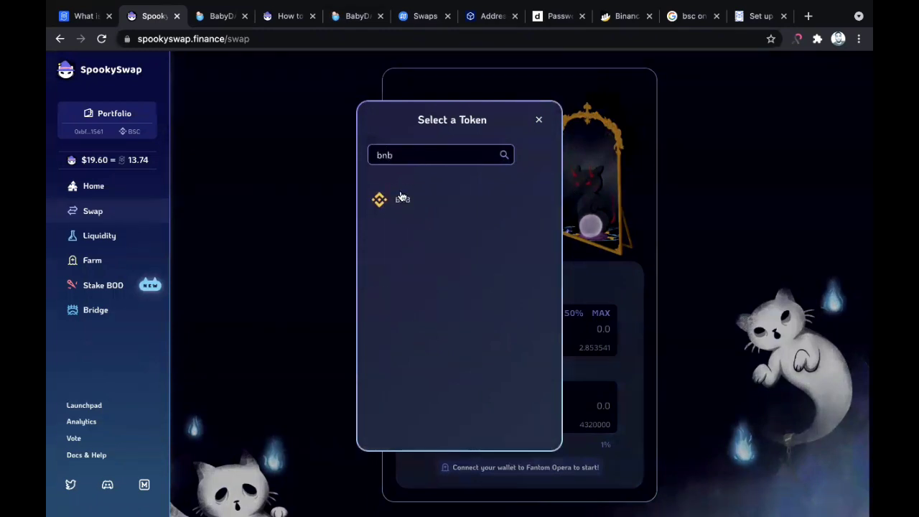
click(395, 198)
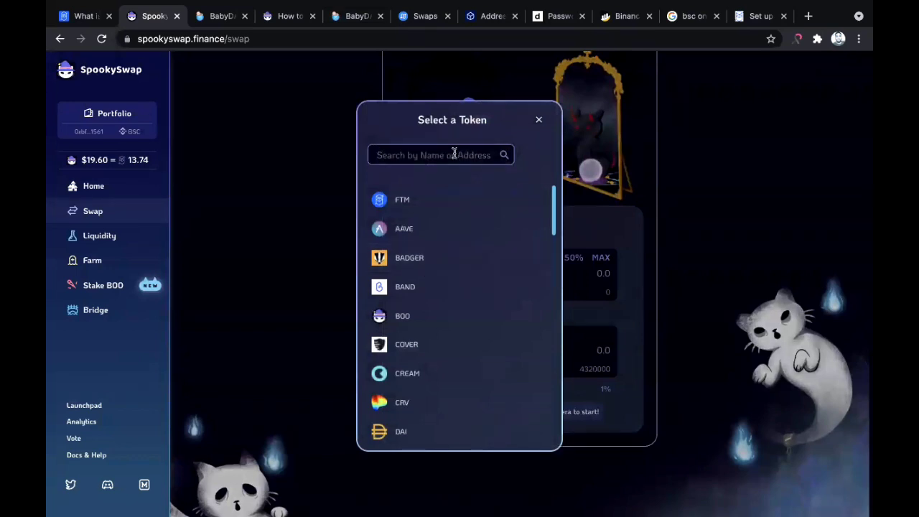
text(ftm)
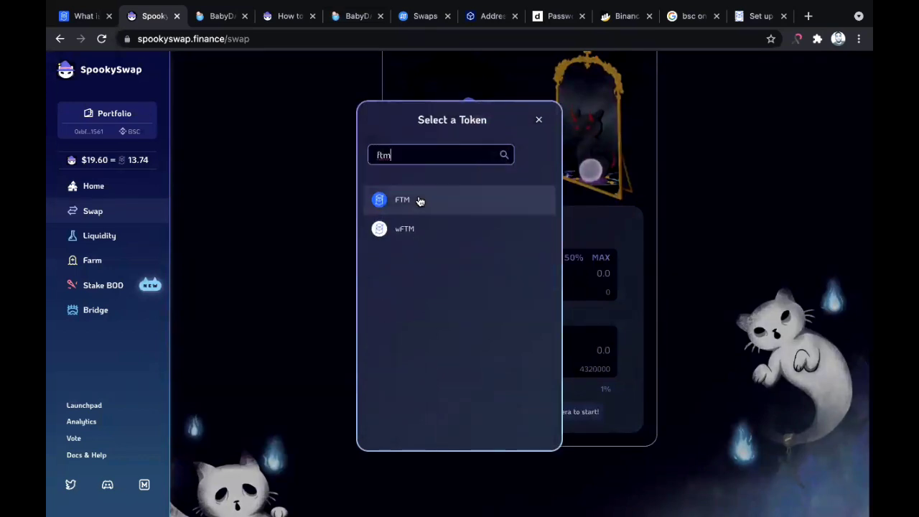
click(403, 199)
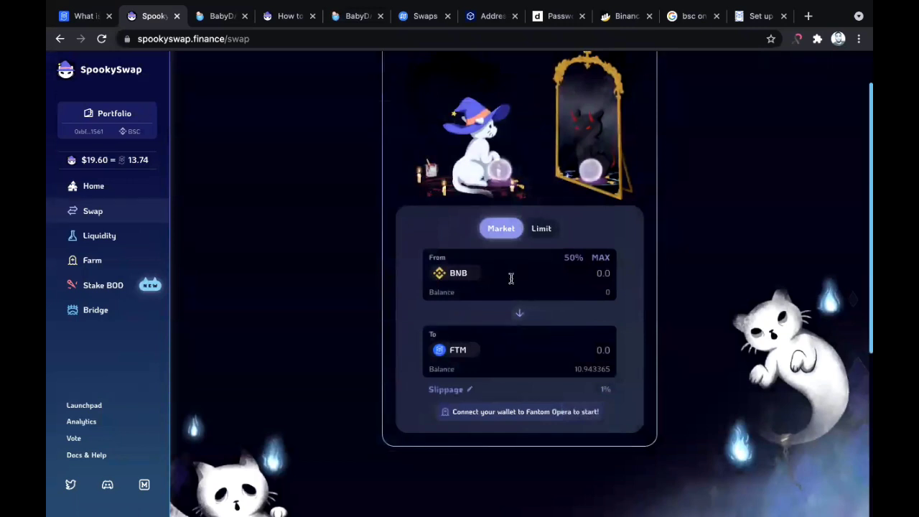
mouse_move(526, 330)
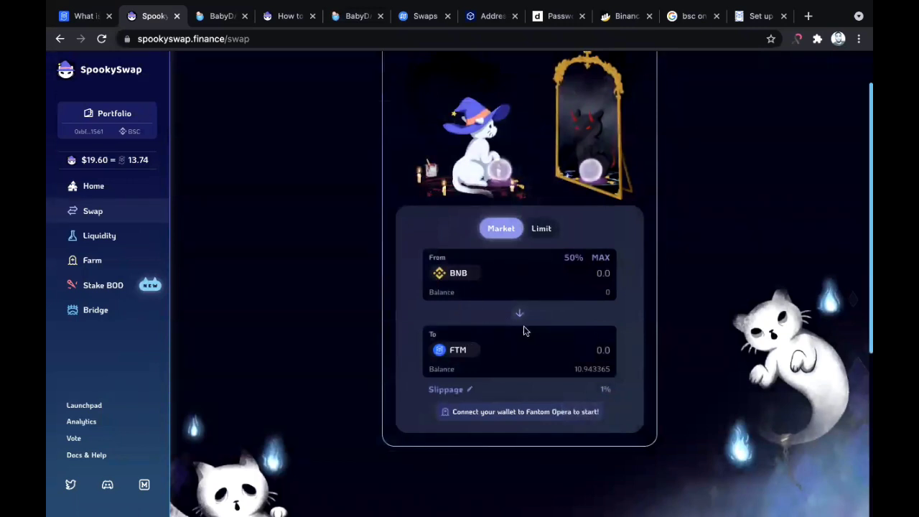
mouse_move(612, 366)
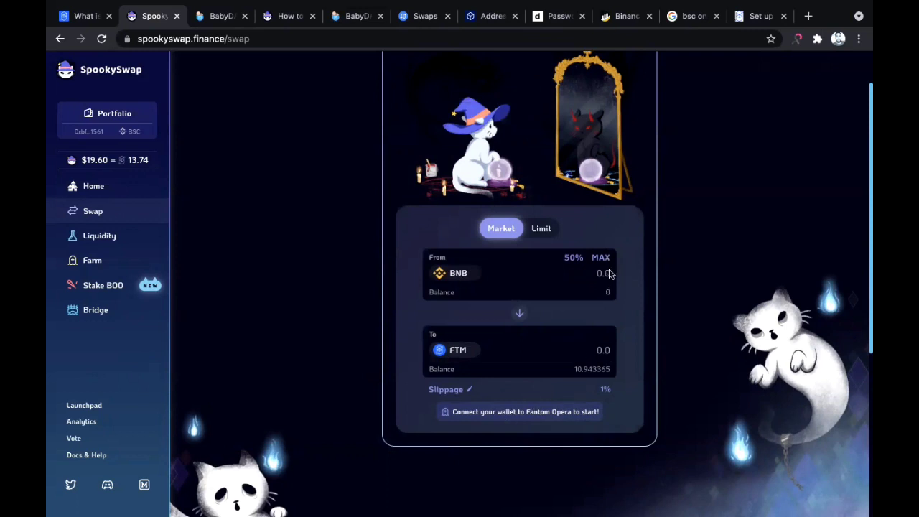
mouse_move(572, 214)
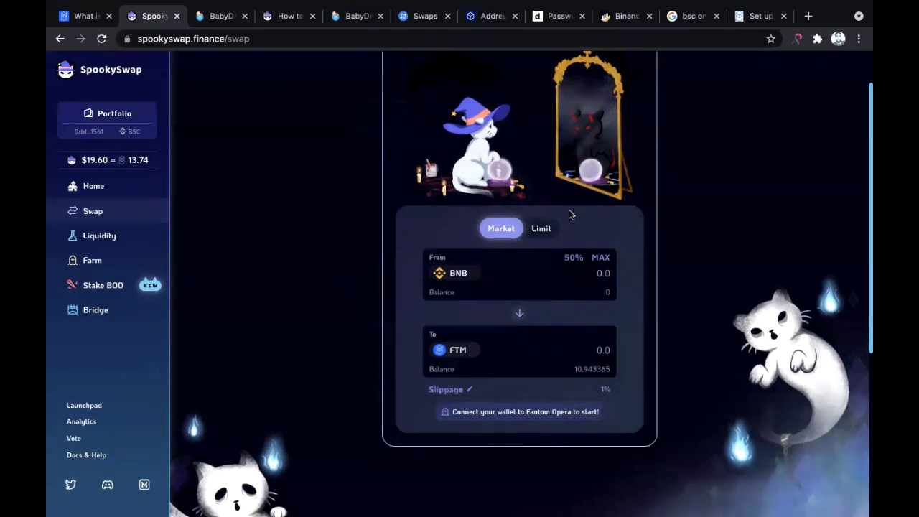
mouse_move(589, 204)
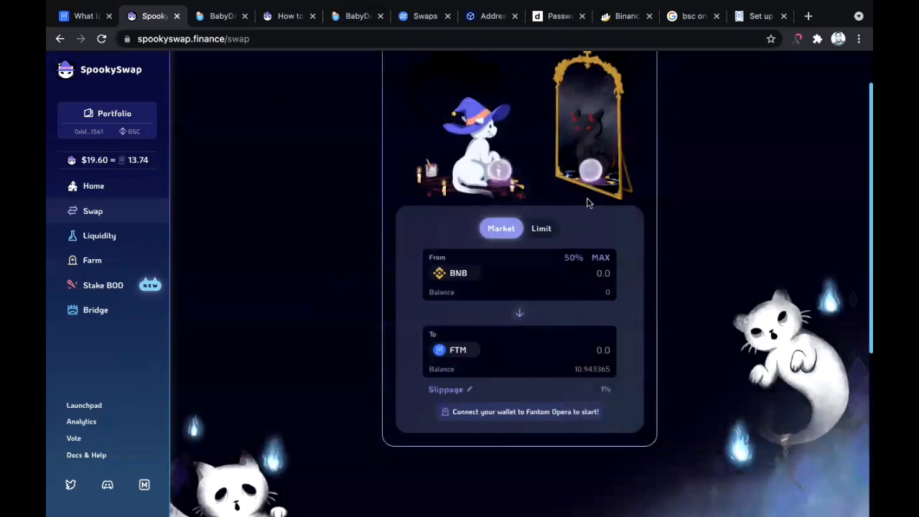
mouse_move(364, 56)
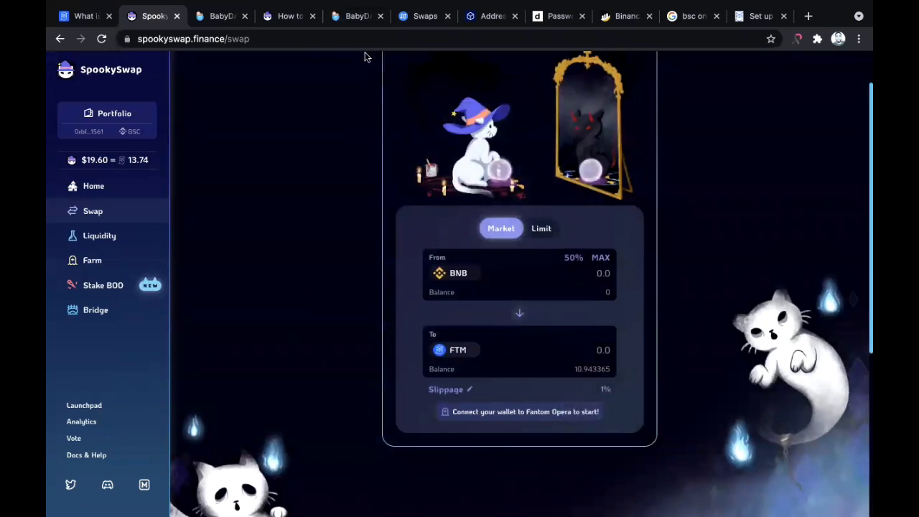
- Review the 'How to Get Free Fantom Gas' guide's Discord faucet steps
click(290, 16)
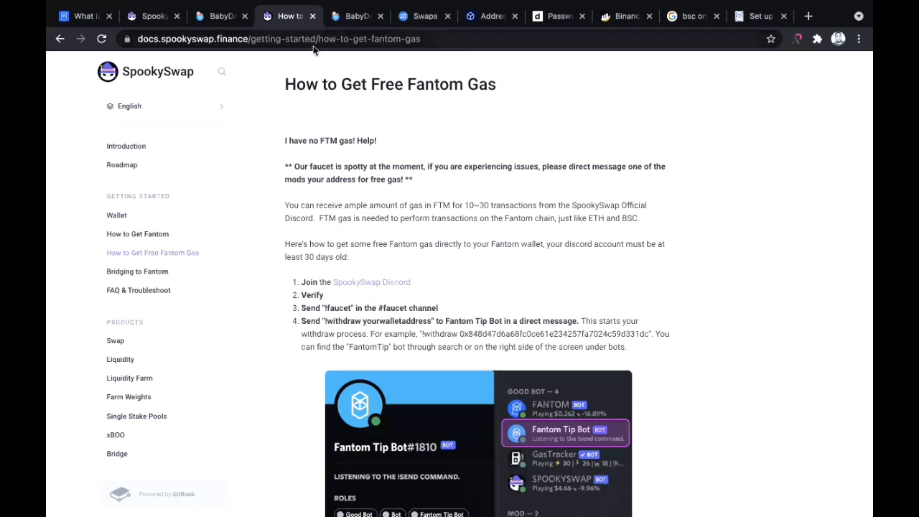
mouse_move(147, 93)
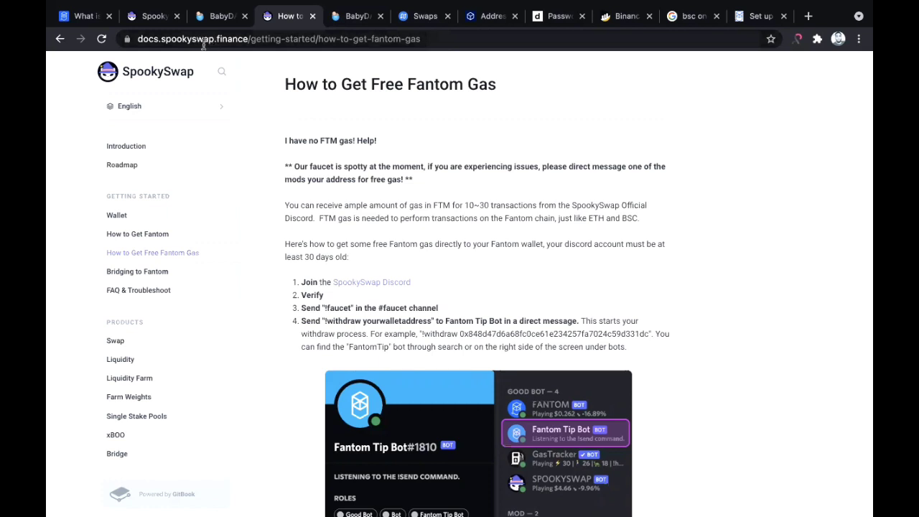
mouse_move(443, 305)
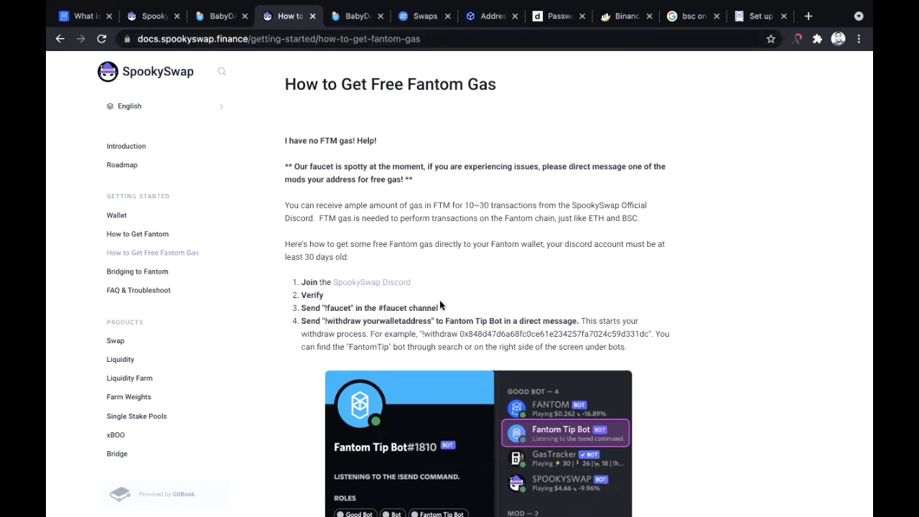
scroll(down, 3)
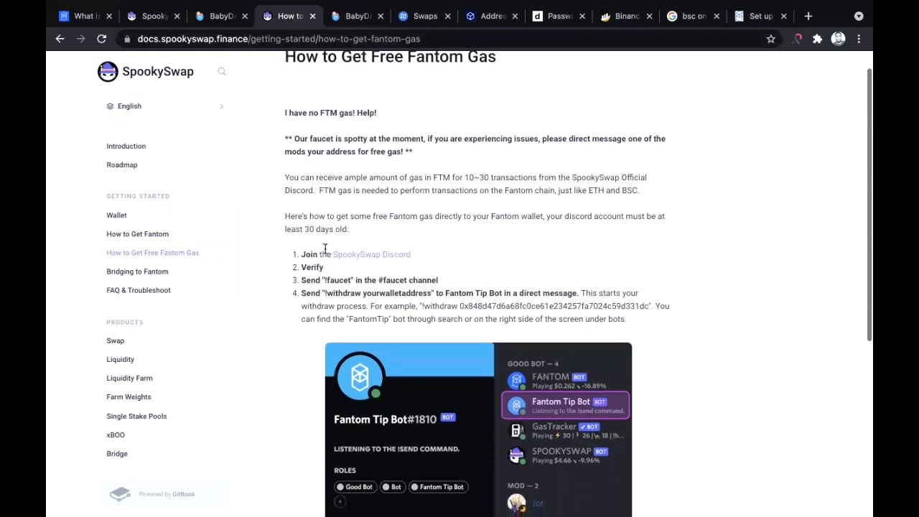
mouse_move(385, 259)
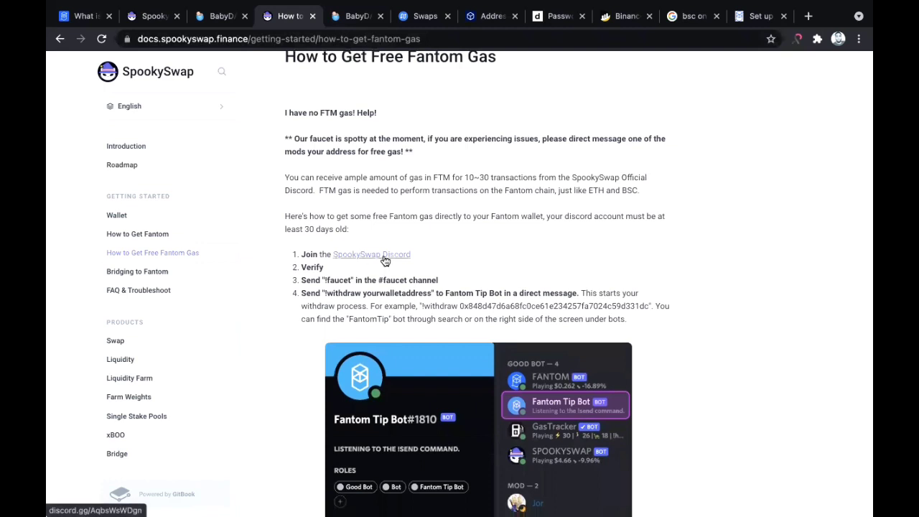
mouse_move(379, 257)
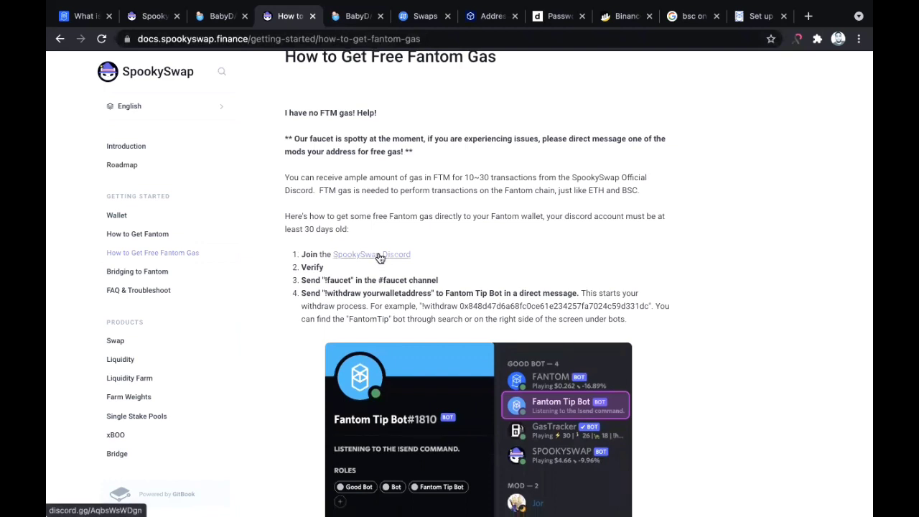
mouse_move(433, 280)
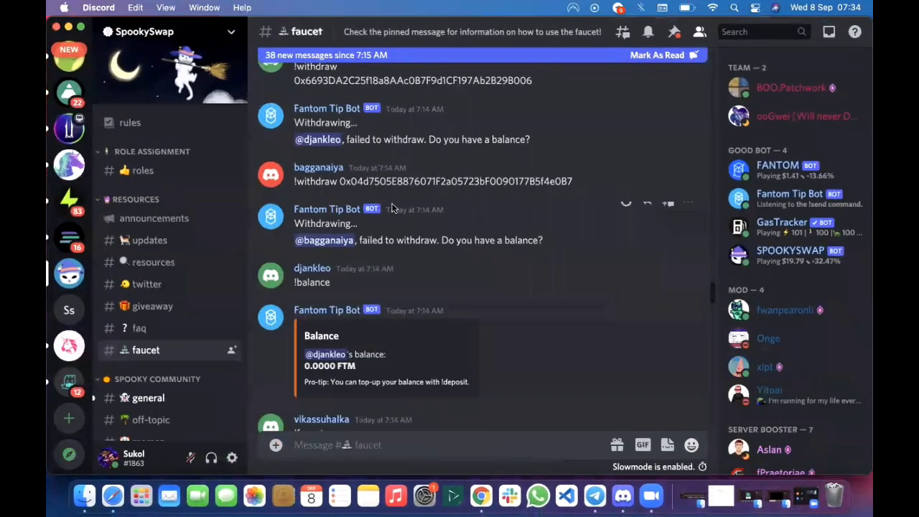
mouse_move(475, 252)
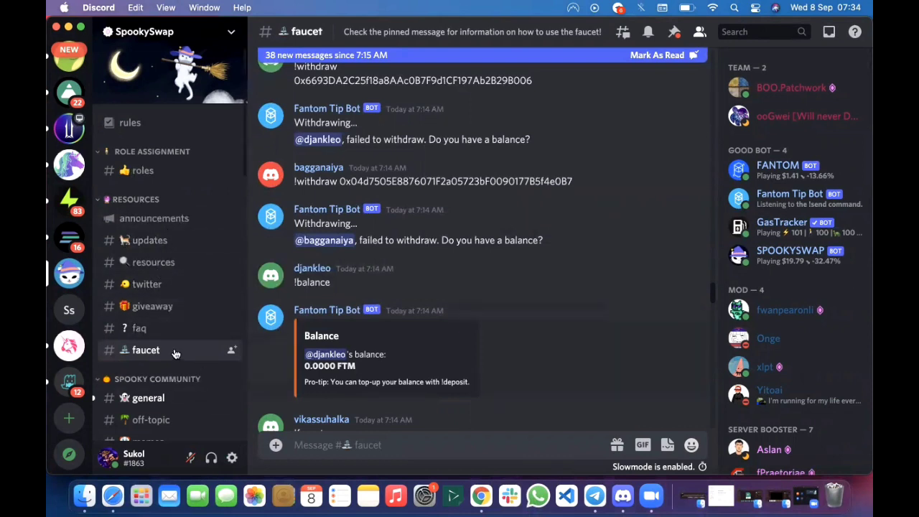
mouse_move(150, 350)
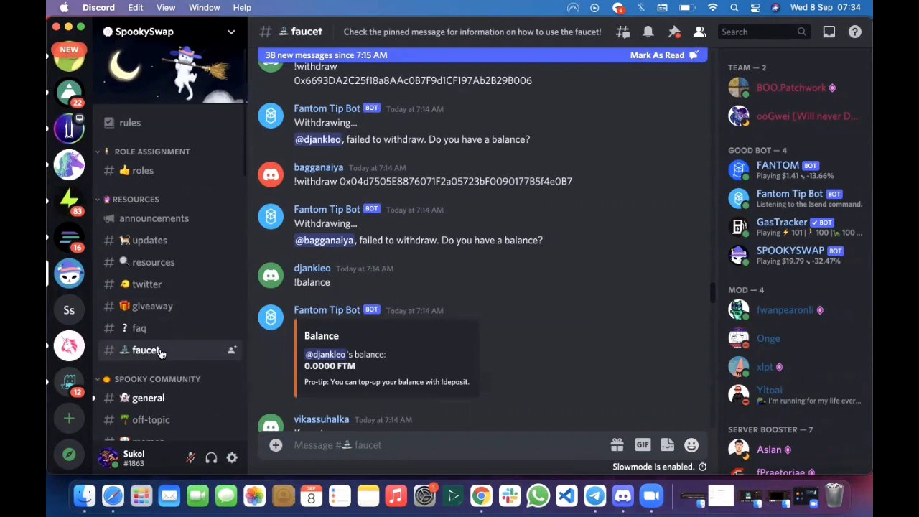
mouse_move(374, 354)
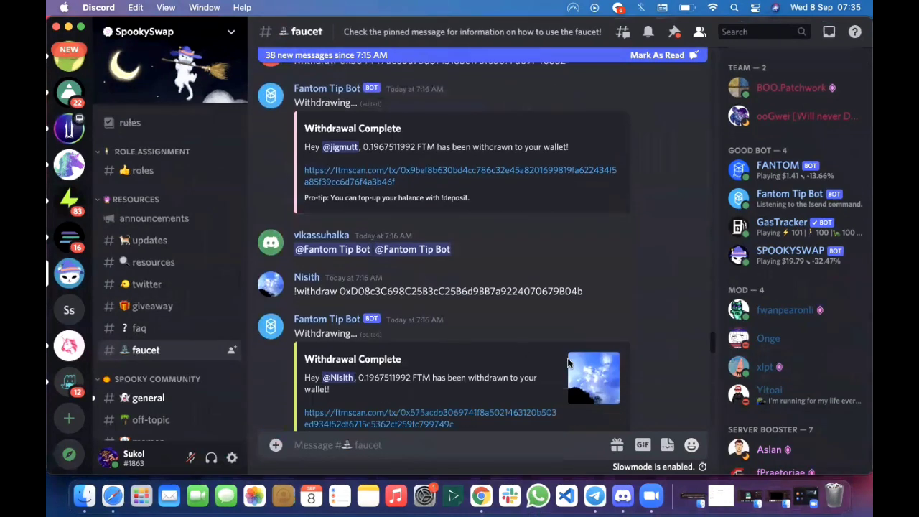
- Send '!faucet' in the SpookySwap #faucet channel, then start typing '!withdraw'
scroll(down, 3)
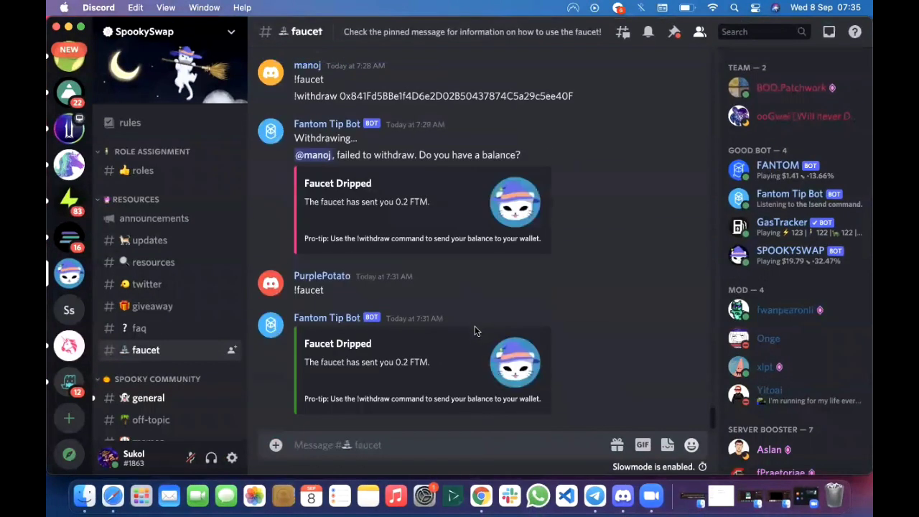
click(350, 446)
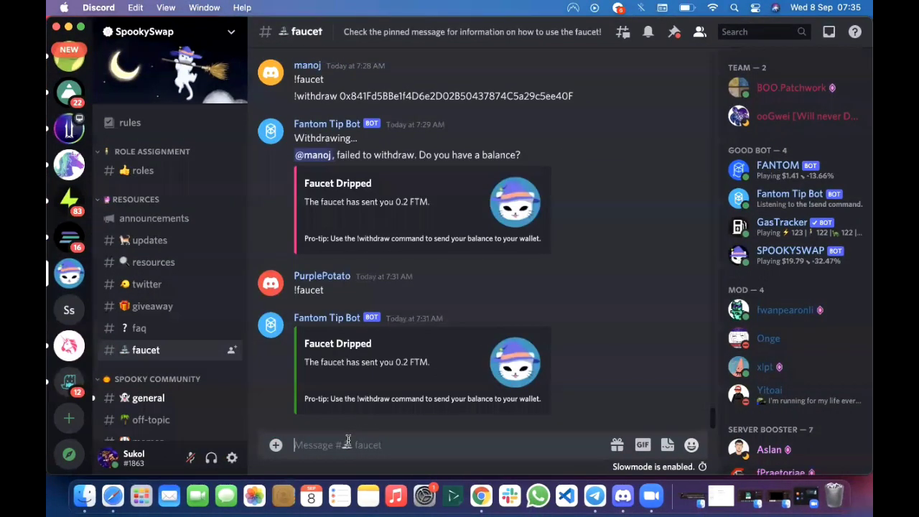
click(350, 445)
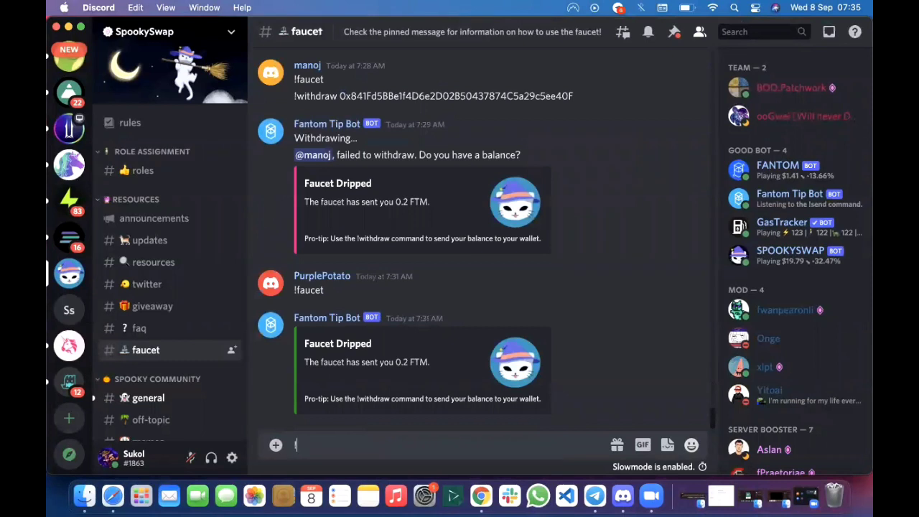
text(!faucet)
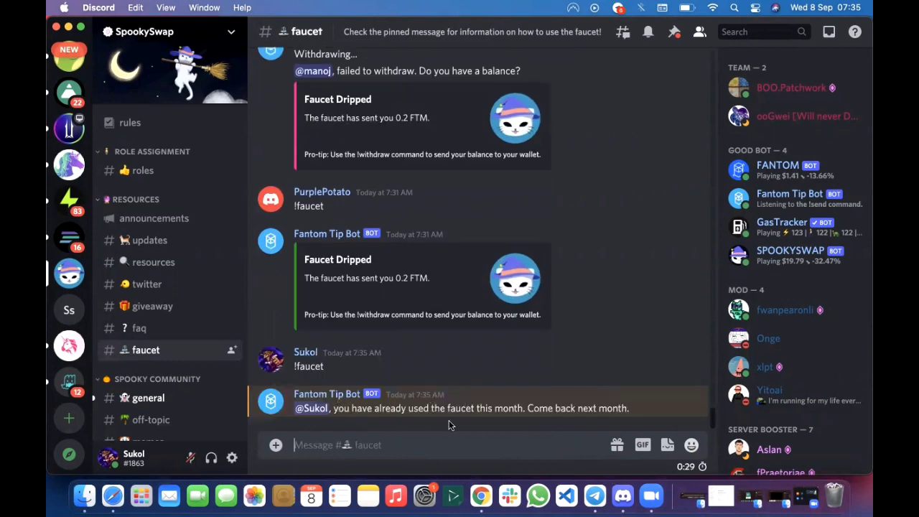
mouse_move(563, 433)
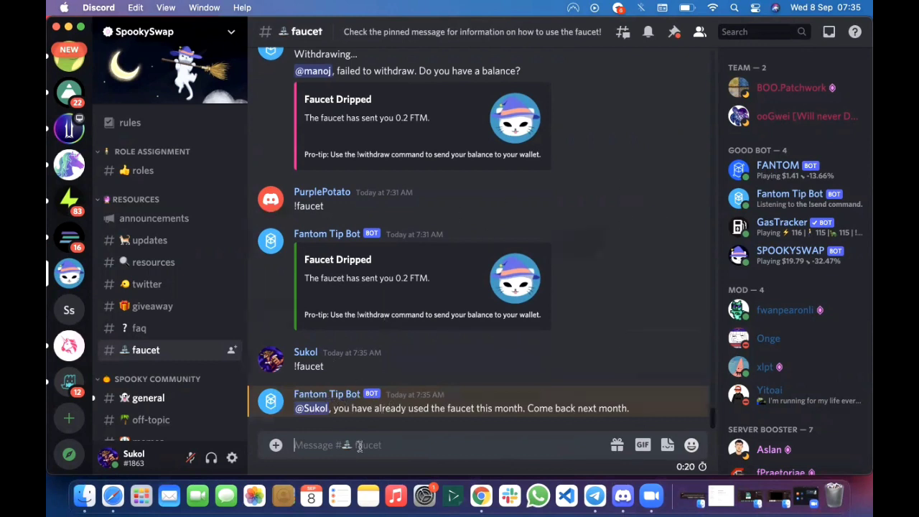
mouse_move(367, 408)
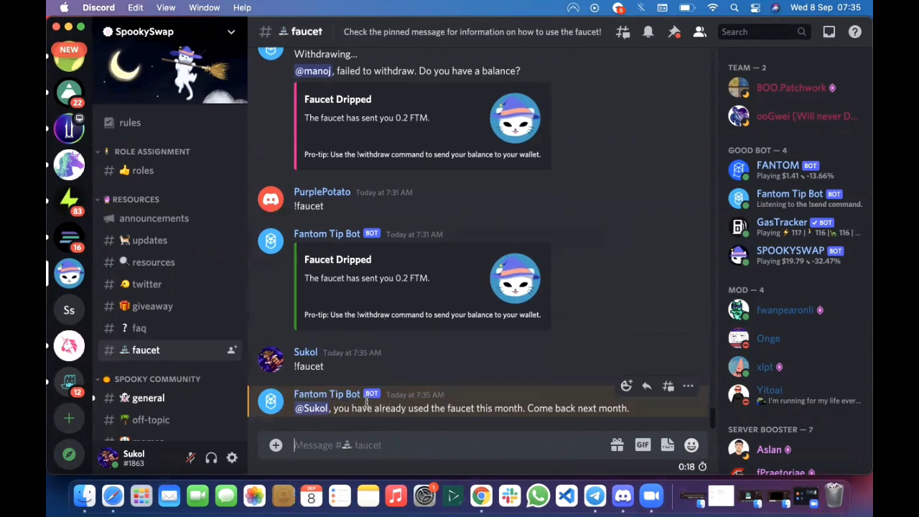
mouse_move(391, 292)
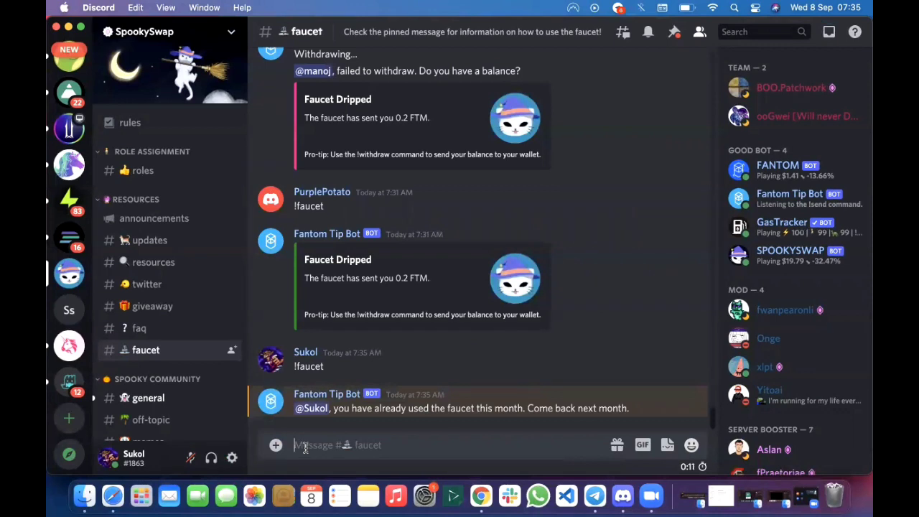
text(!withdraw)
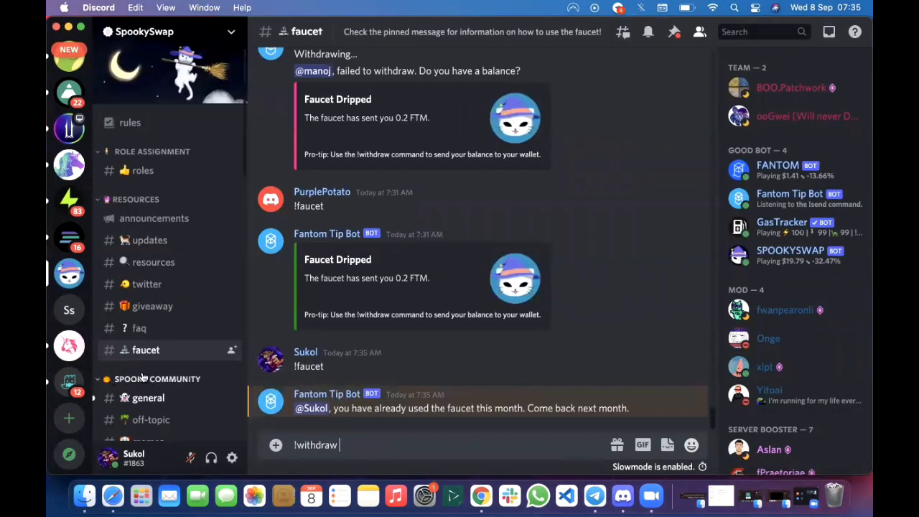
mouse_move(353, 445)
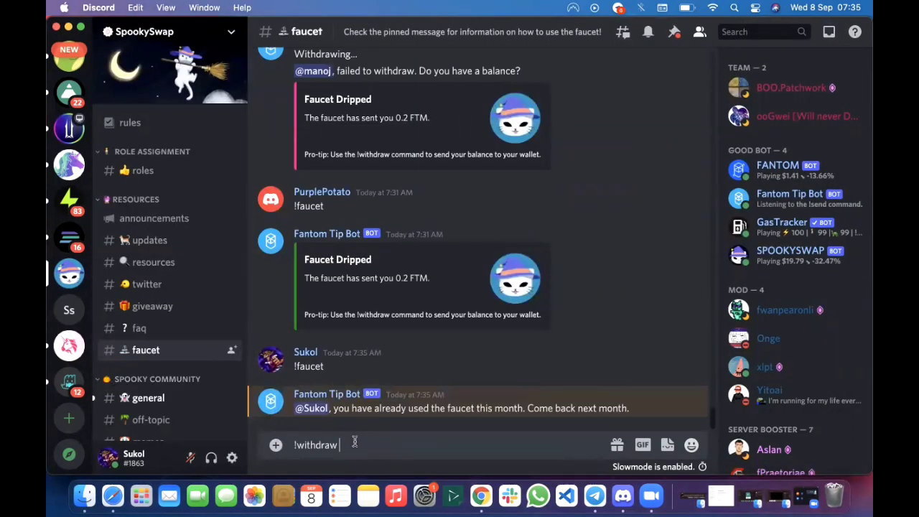
text(0xbfBe40291ecD85128b5f1D9ED4002B636B2d1561)
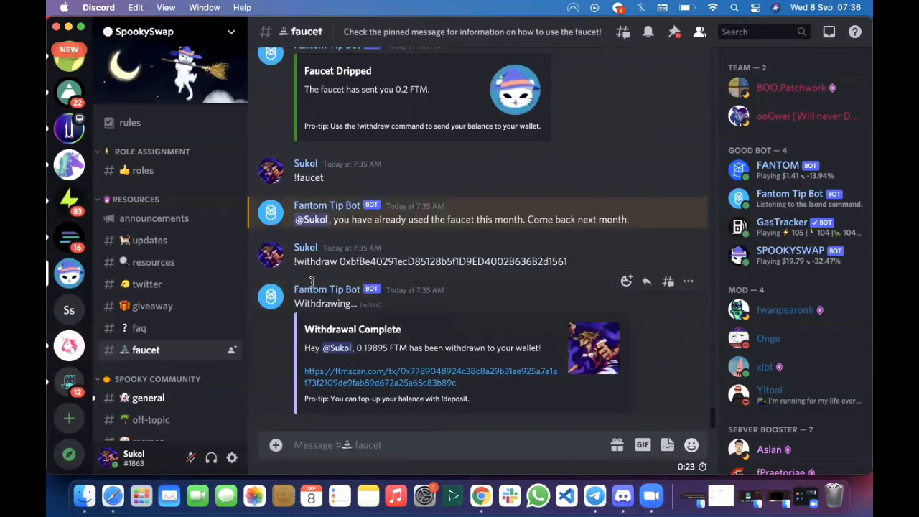
mouse_move(328, 294)
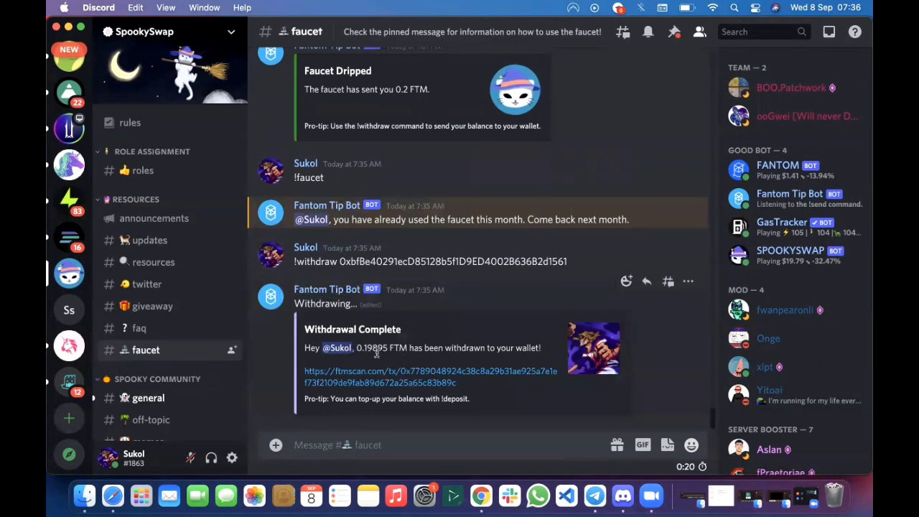
mouse_move(425, 167)
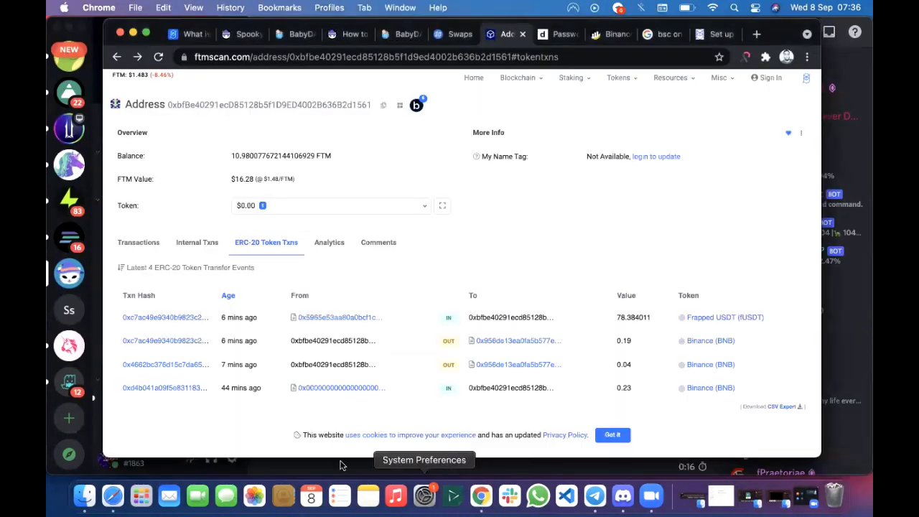
mouse_move(239, 164)
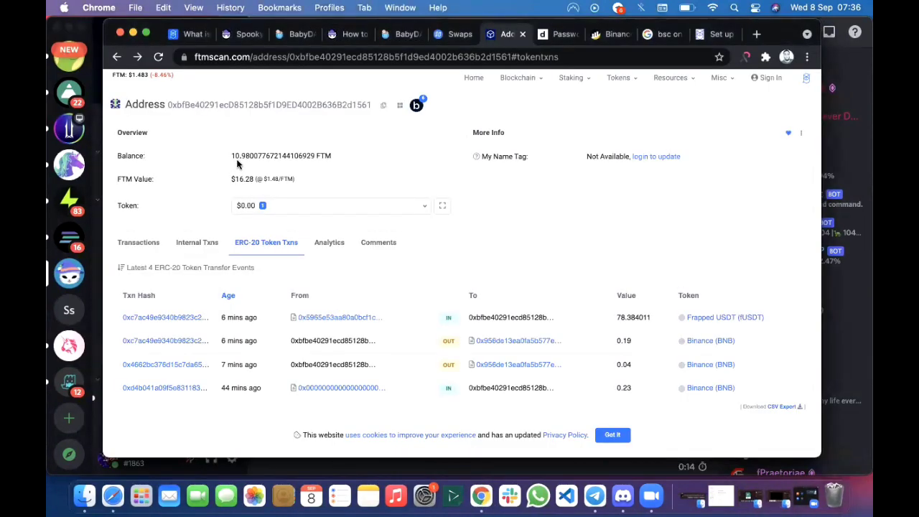
mouse_move(271, 158)
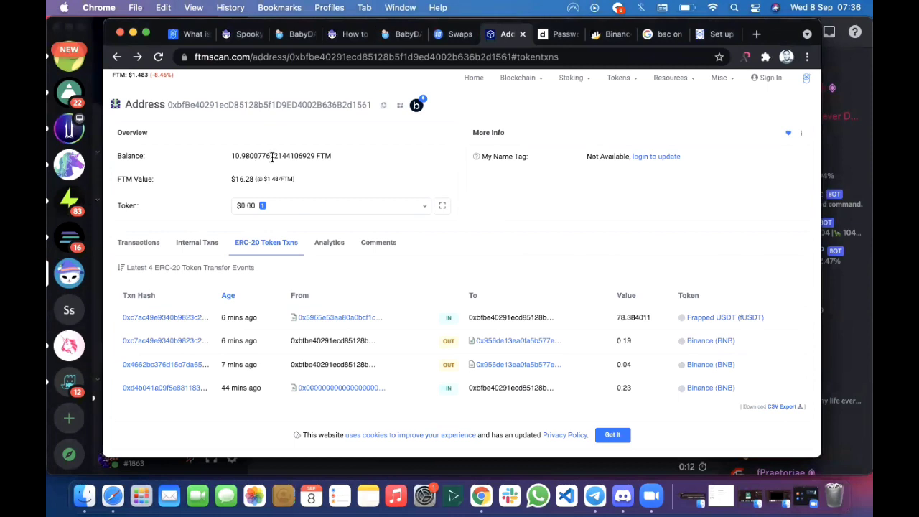
mouse_move(138, 244)
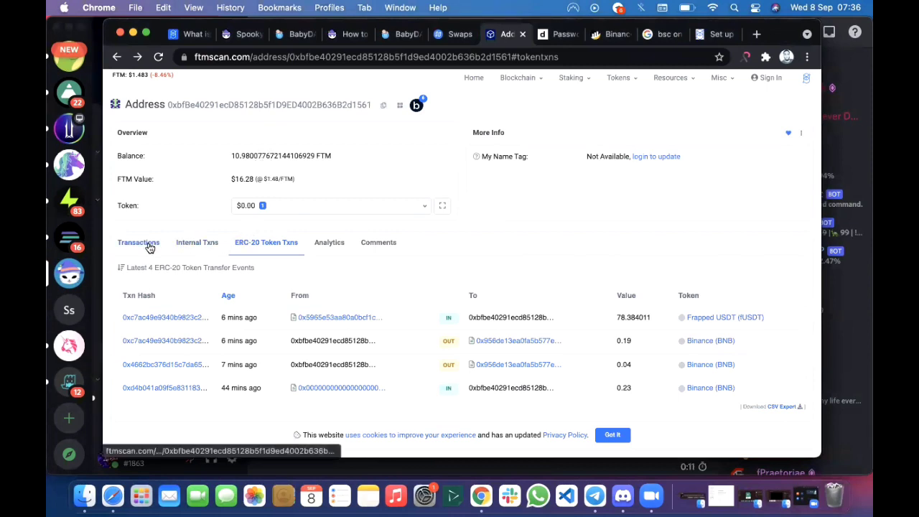
- View the address's FTM transactions on FTMScan, then return to SpookySwap
click(138, 241)
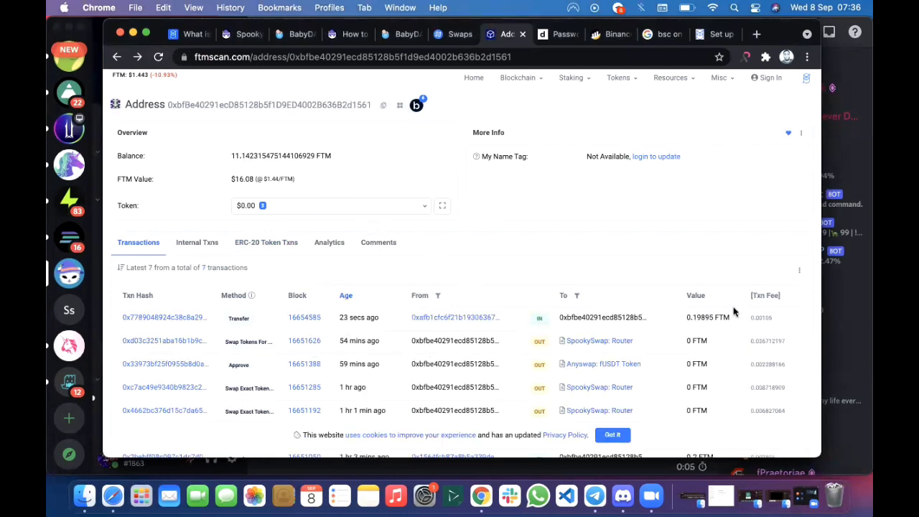
mouse_move(700, 318)
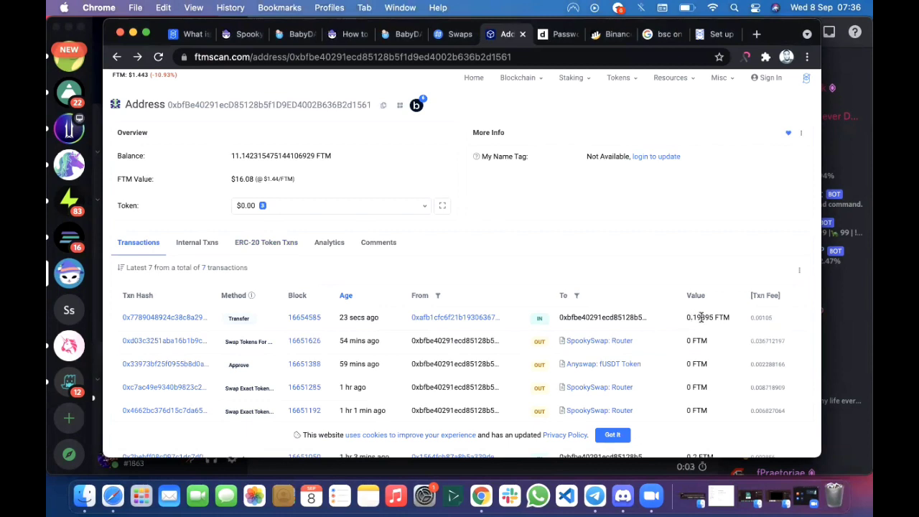
mouse_move(391, 273)
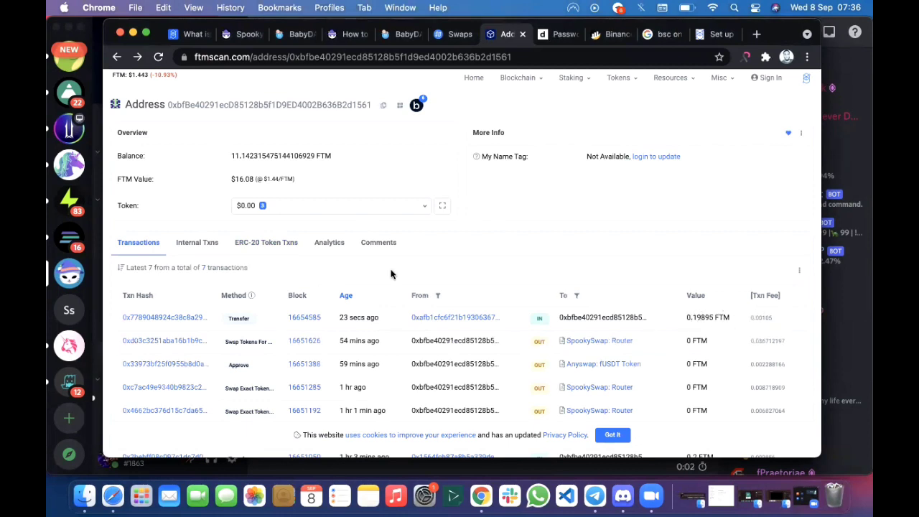
mouse_move(349, 172)
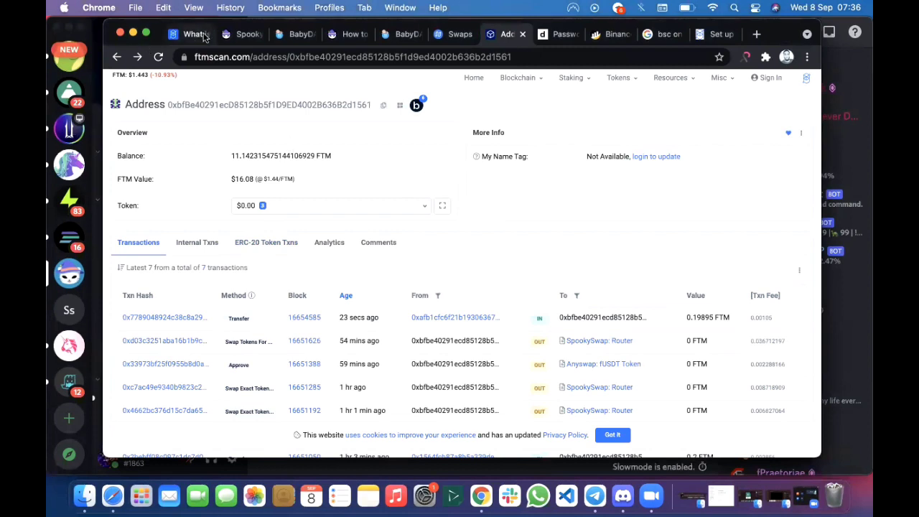
click(241, 34)
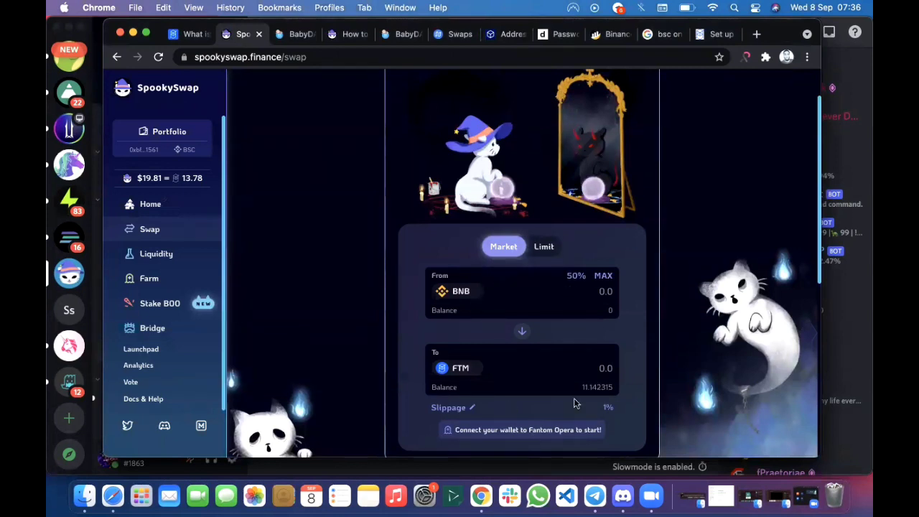
- Switch MetaMask to the Fantom Opera network so SpookySwap connects
click(765, 57)
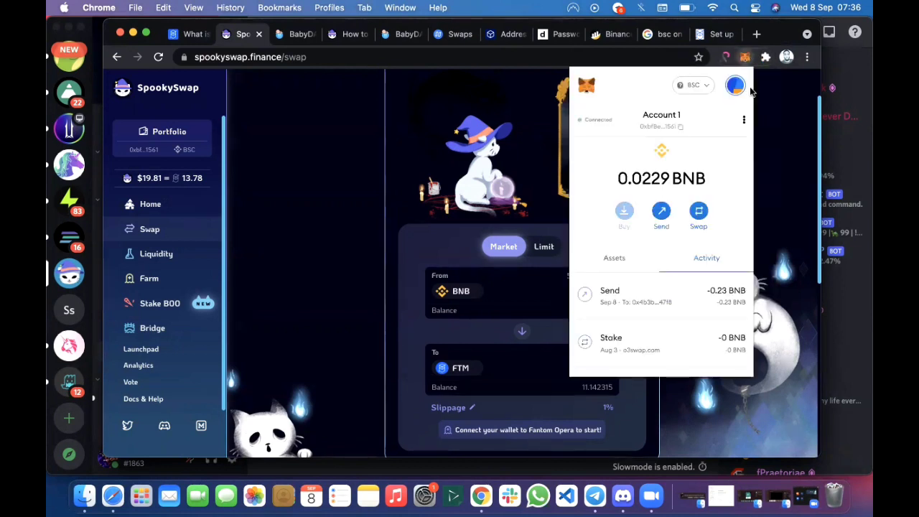
click(693, 84)
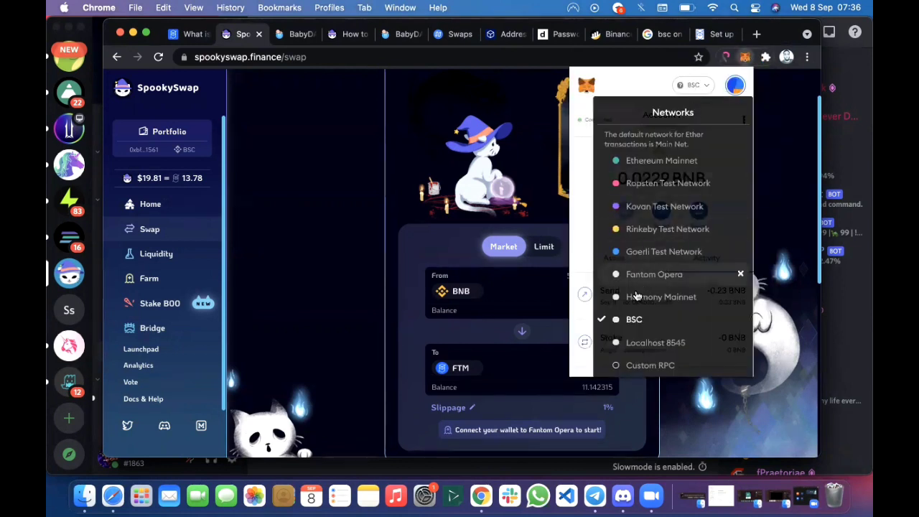
click(655, 274)
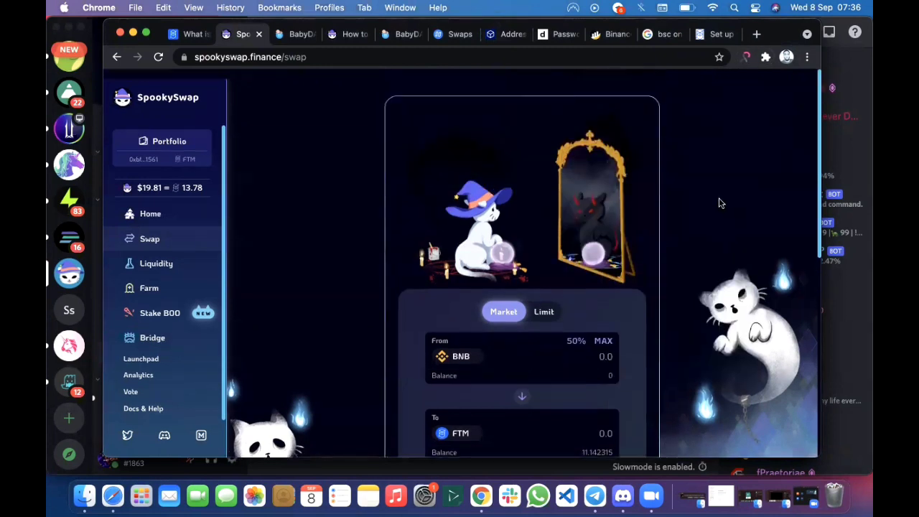
scroll(down, 3)
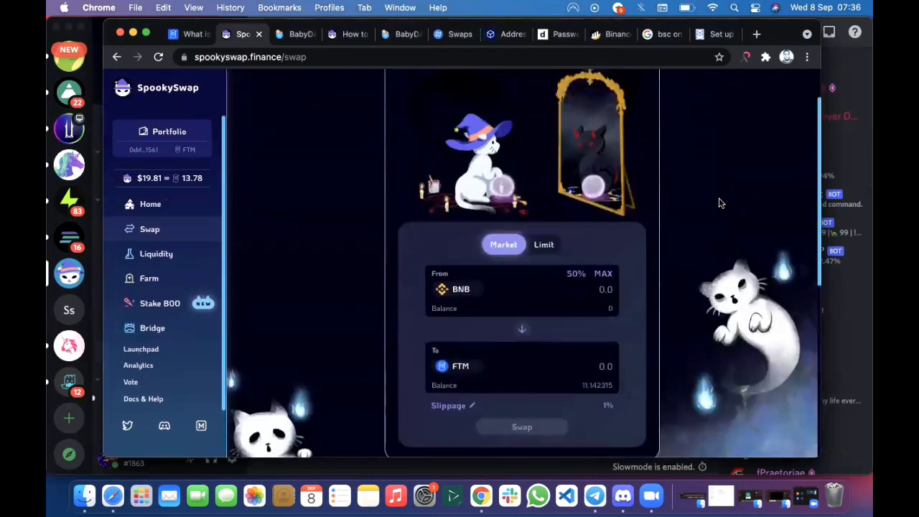
- Enter 0.23 BNB, reverse the swap to sell FTM, and bring up the receive-token list
scroll(down, 3)
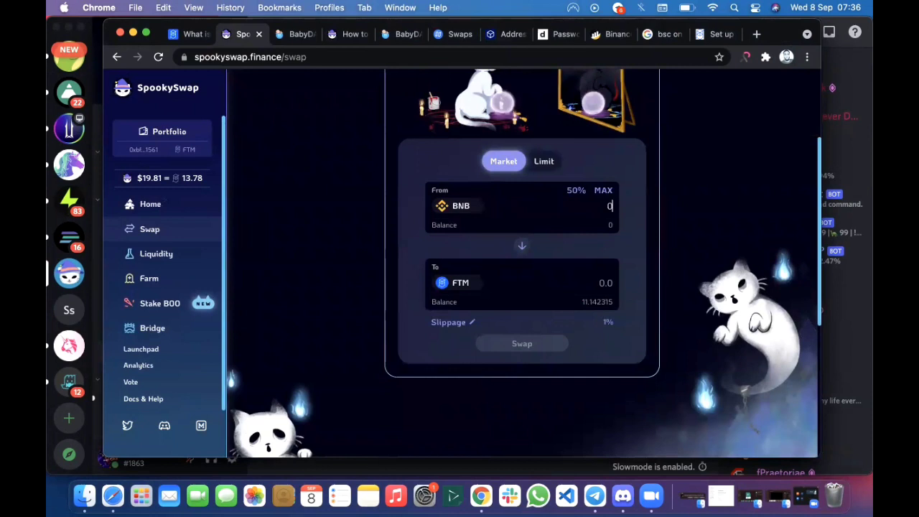
text(0.23)
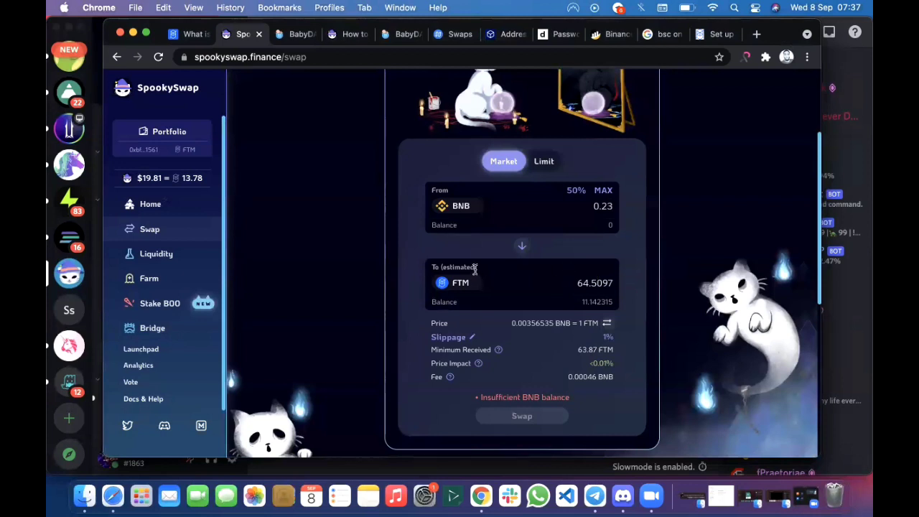
click(523, 246)
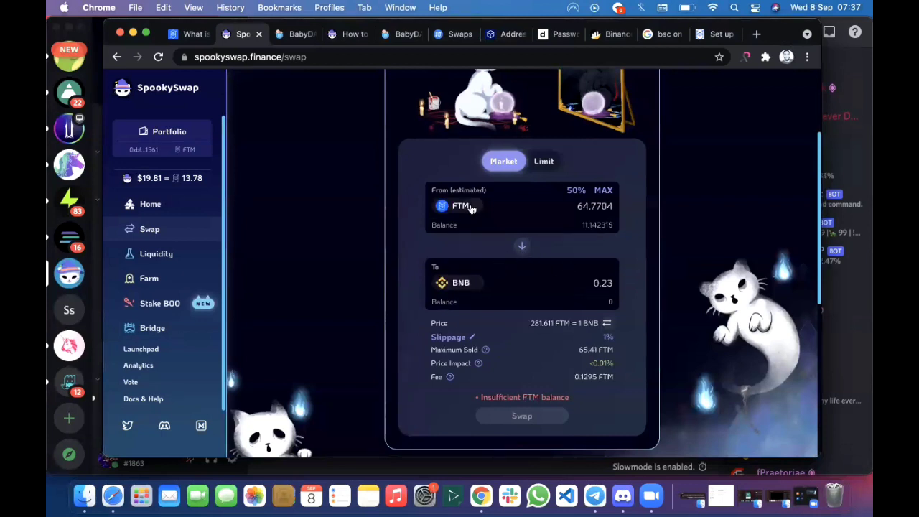
click(451, 207)
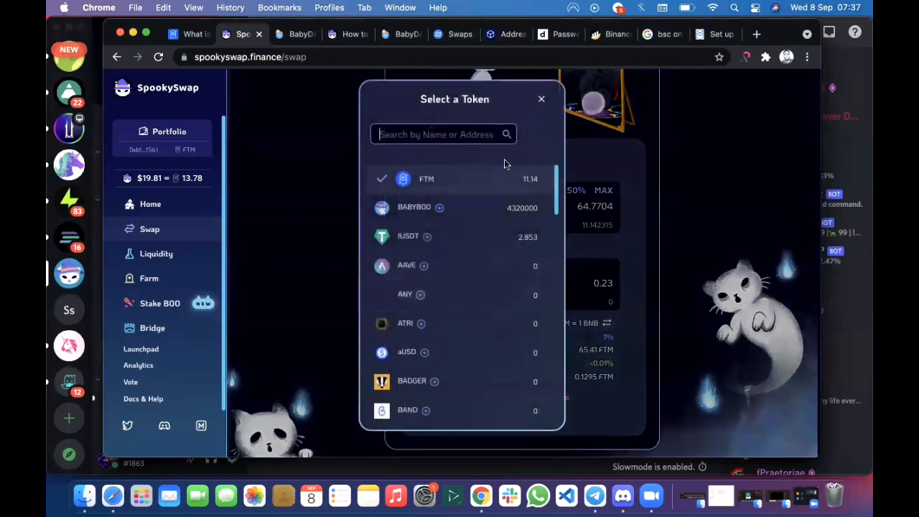
- Choose fUSDT as the receive token and swap the full 11.0423 FTM balance for about 15.80 fUSDT
text(fusdt)
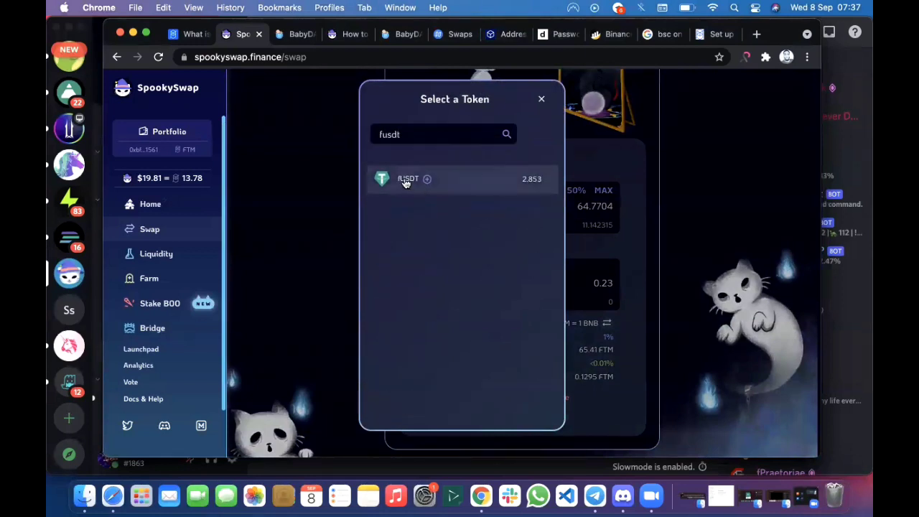
click(408, 178)
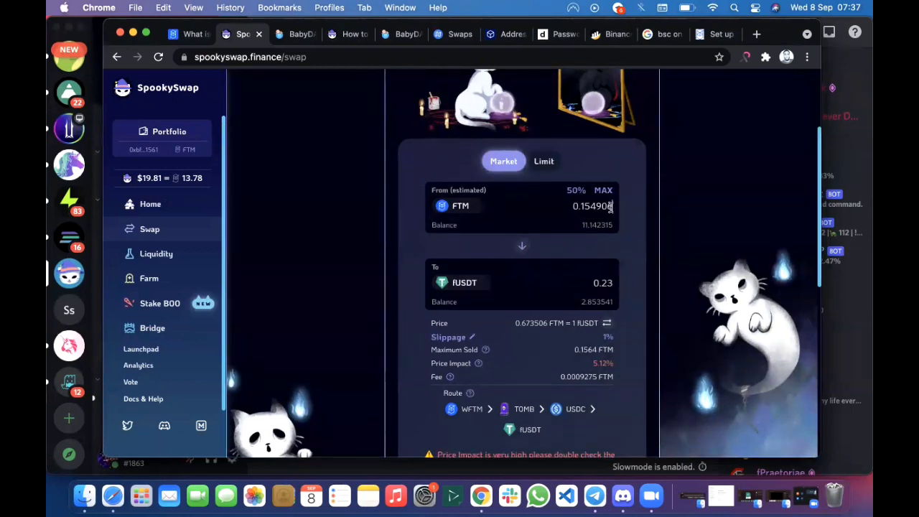
click(603, 189)
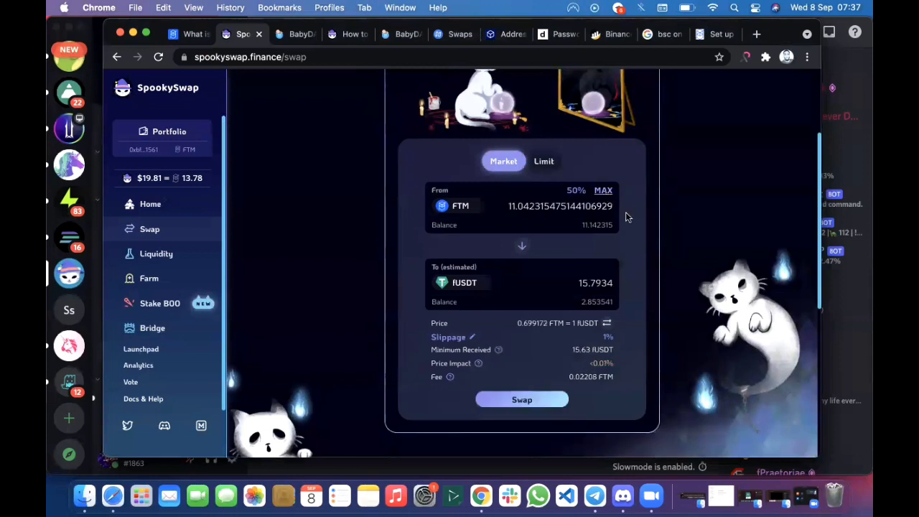
mouse_move(484, 214)
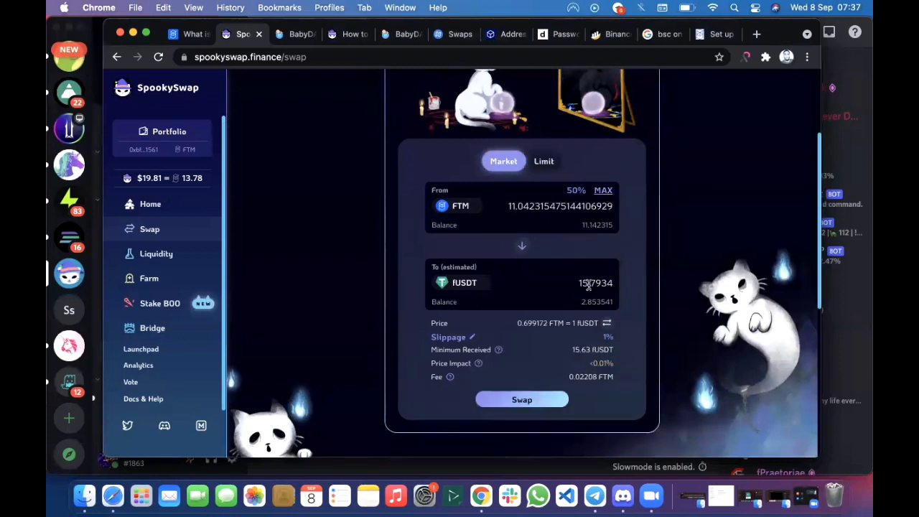
click(457, 282)
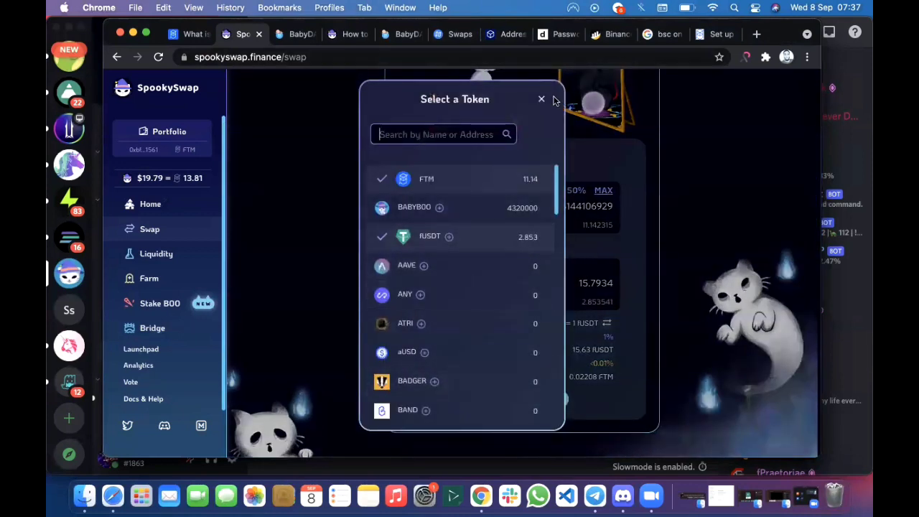
click(542, 98)
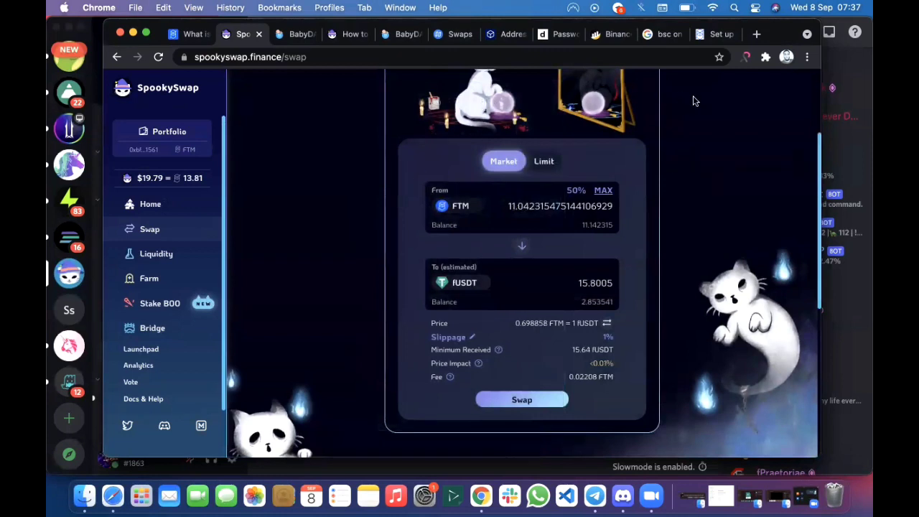
mouse_move(399, 72)
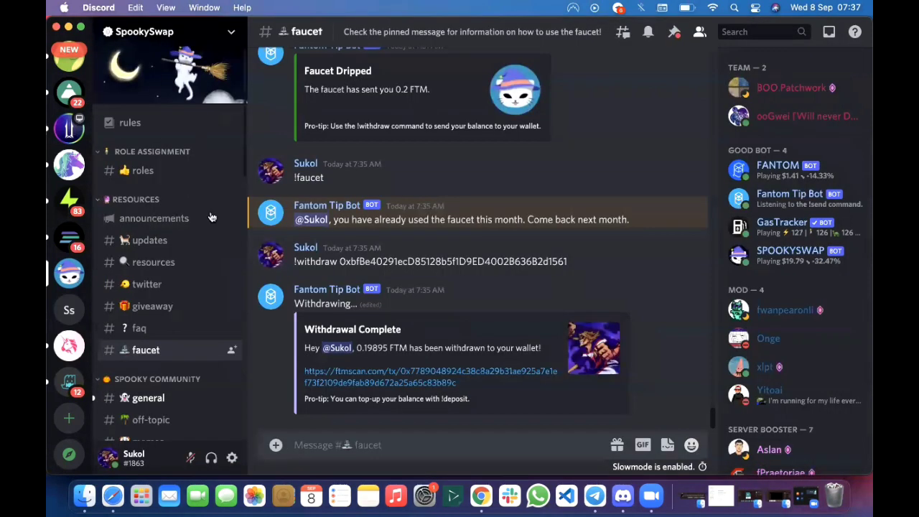
mouse_move(395, 287)
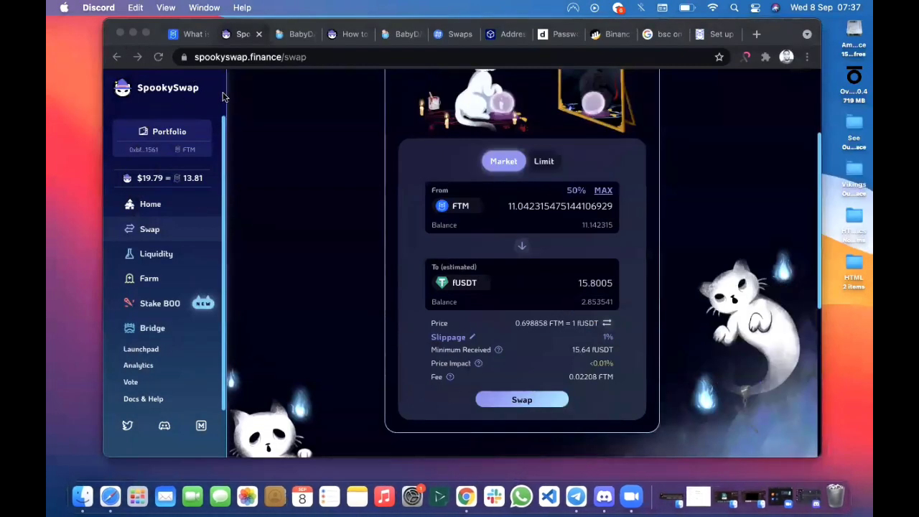
mouse_move(374, 155)
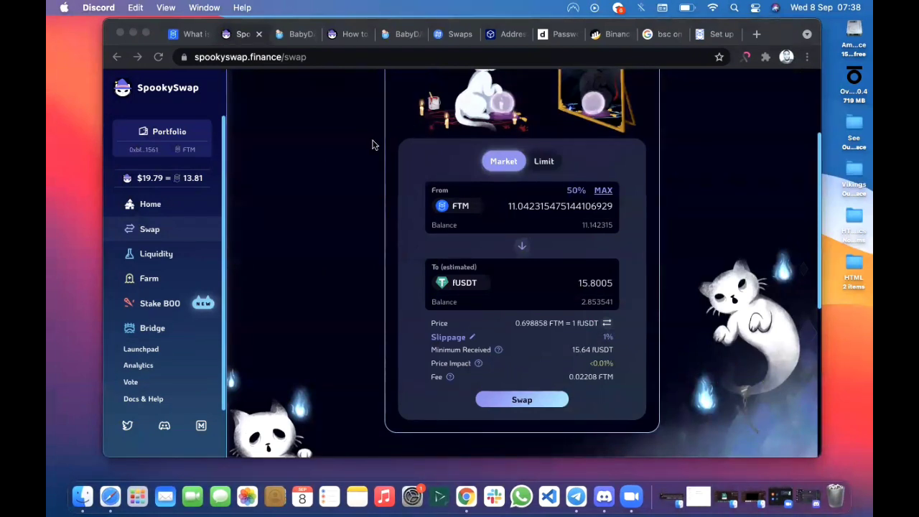
mouse_move(313, 115)
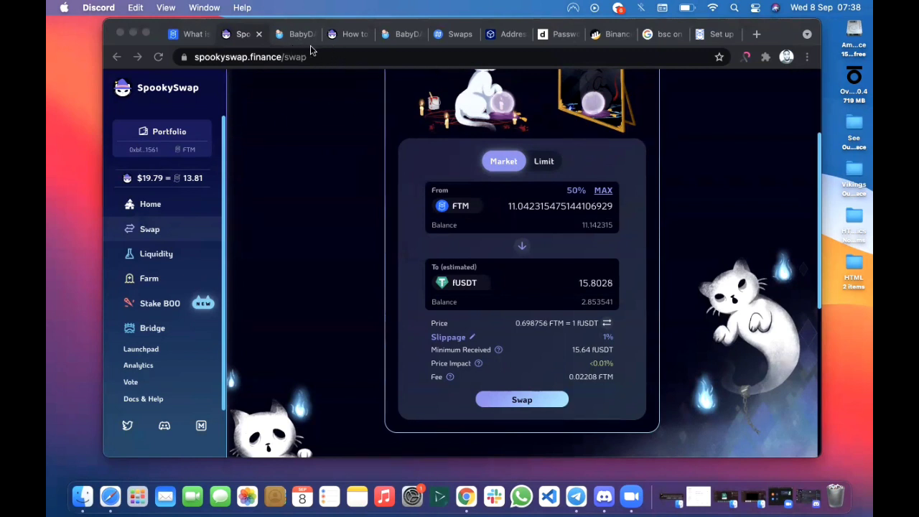
mouse_move(375, 139)
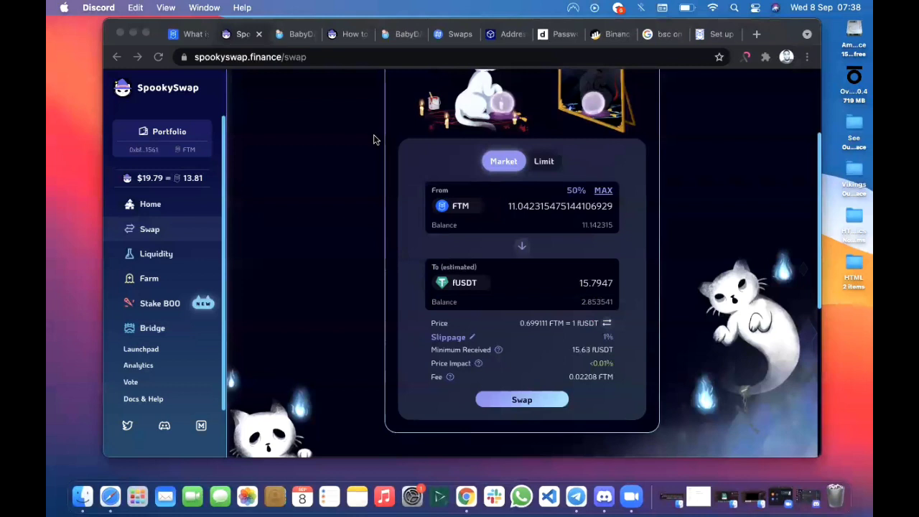
mouse_move(299, 115)
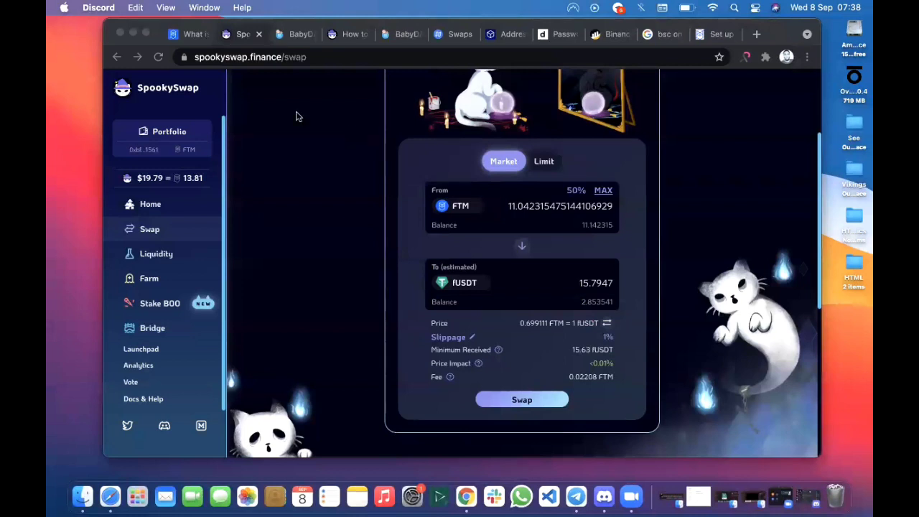
mouse_move(396, 97)
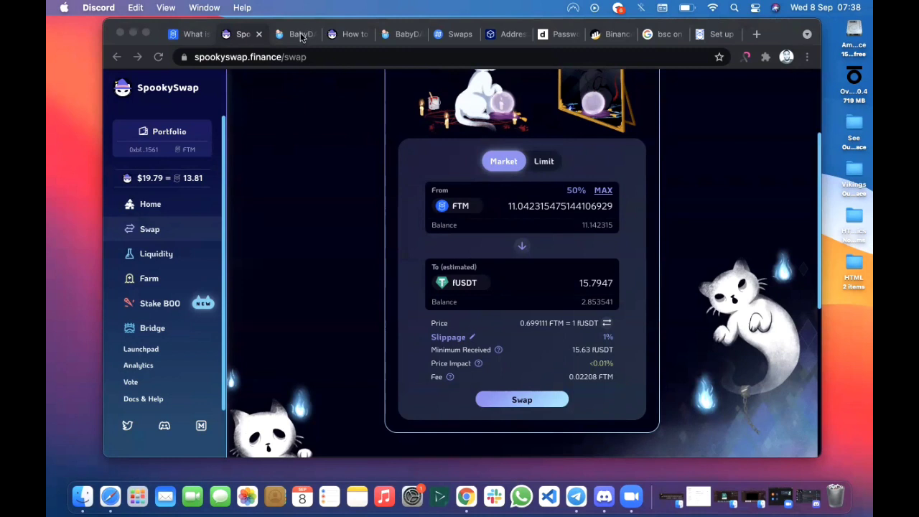
mouse_move(534, 35)
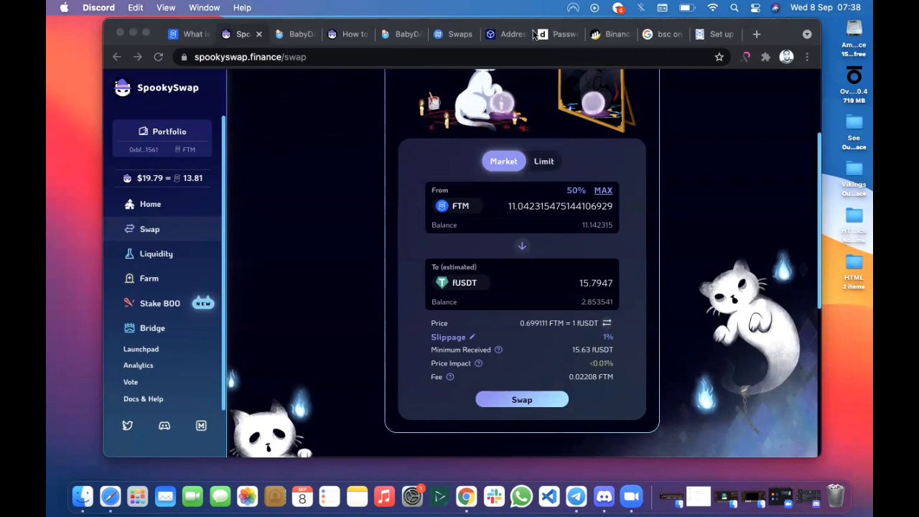